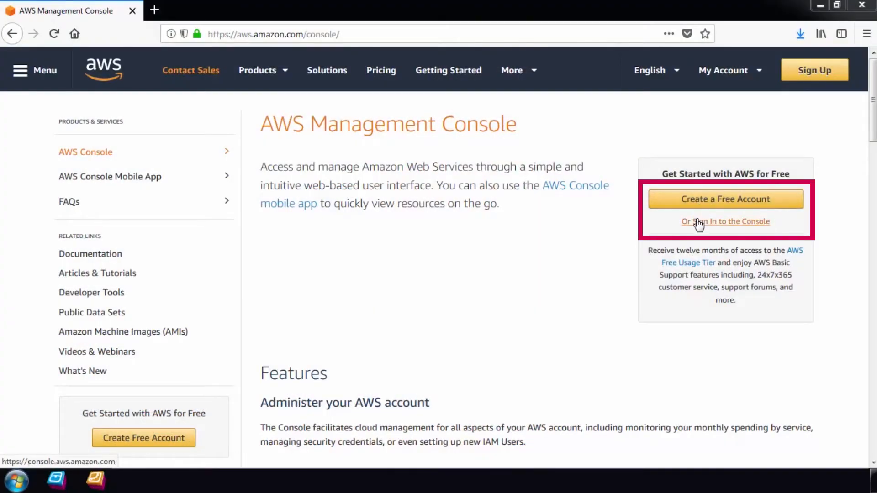
Sign in to the AWS Management Console with the password and search for IoT.
{"action": "left_click", "coordinate": [726, 222]}
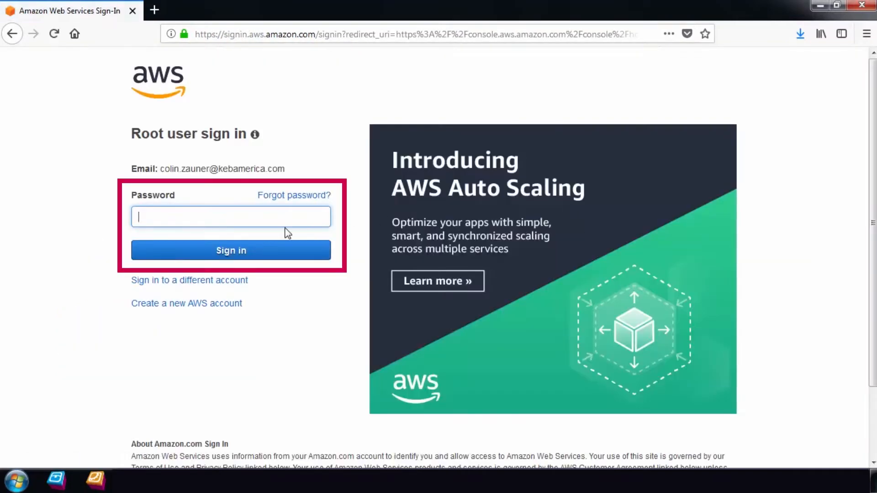
{"action": "left_click", "coordinate": [231, 250]}
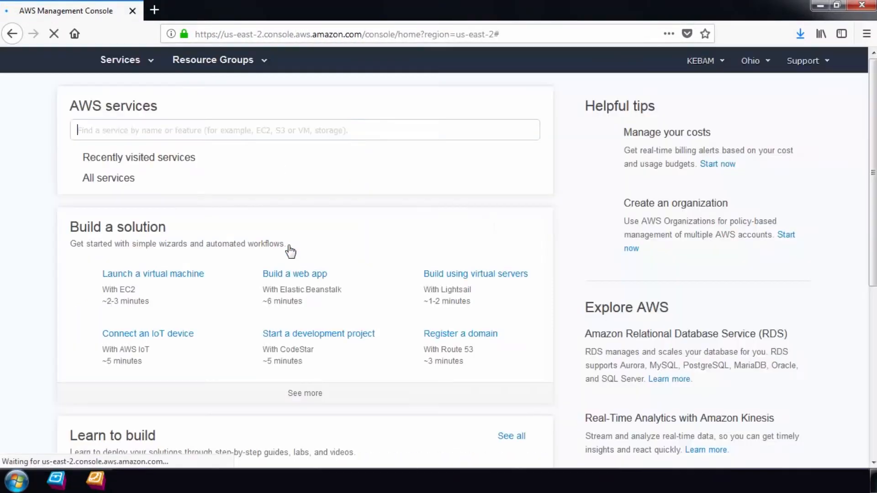
{"action": "type", "text": "Iot"}
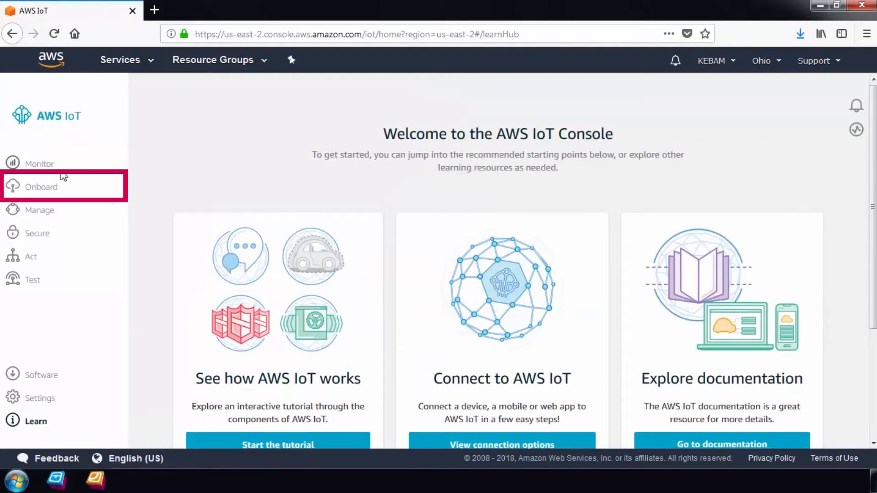
Start onboarding a Windows device with the Node.js device SDK.
{"action": "left_click", "coordinate": [42, 187]}
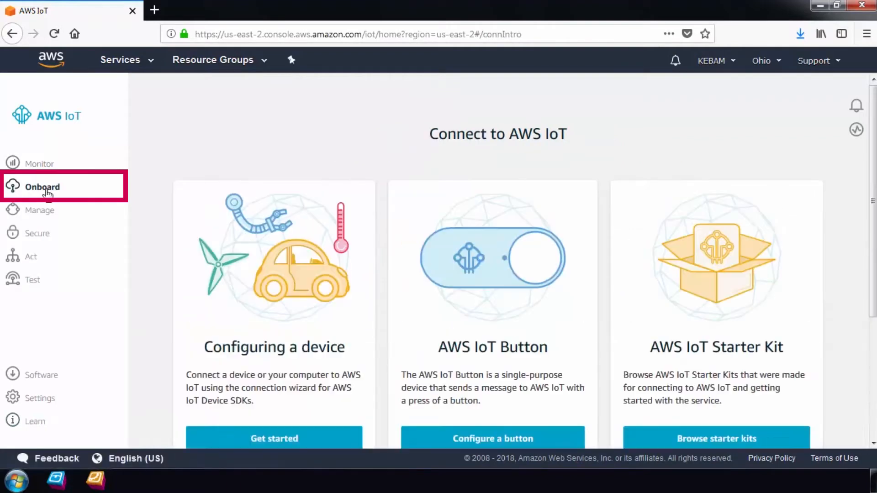
{"action": "mouse_move", "coordinate": [224, 295]}
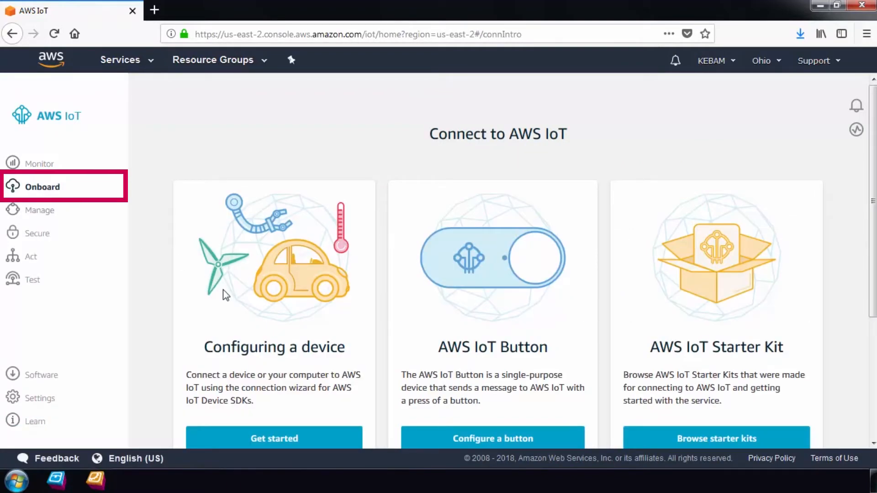
{"action": "scroll", "scroll_direction": "down", "scroll_amount": 3}
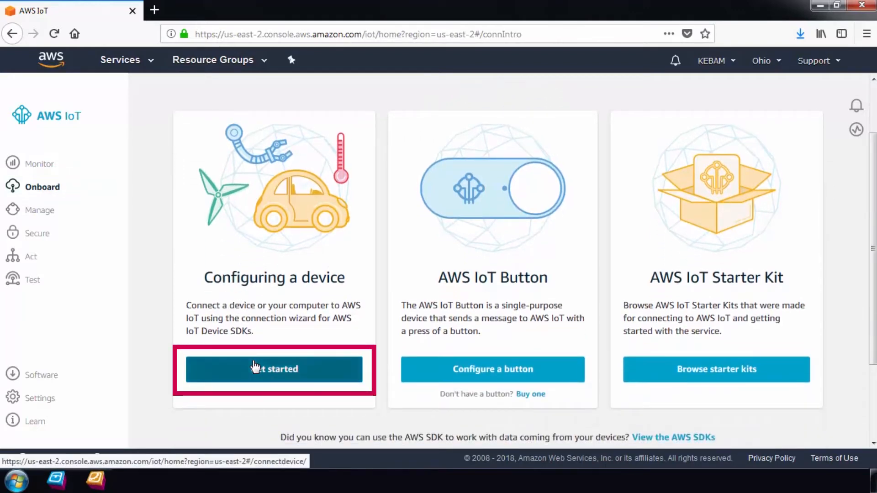
{"action": "left_click", "coordinate": [275, 369]}
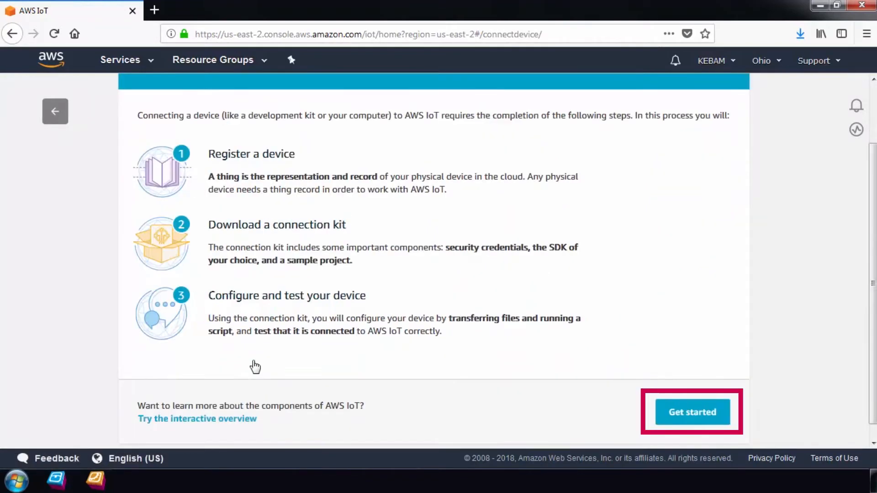
{"action": "left_click", "coordinate": [692, 412]}
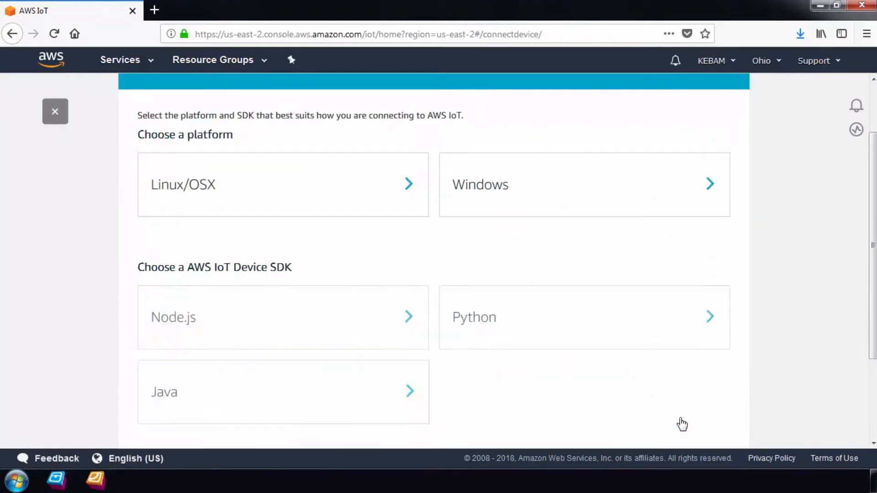
{"action": "mouse_move", "coordinate": [610, 260]}
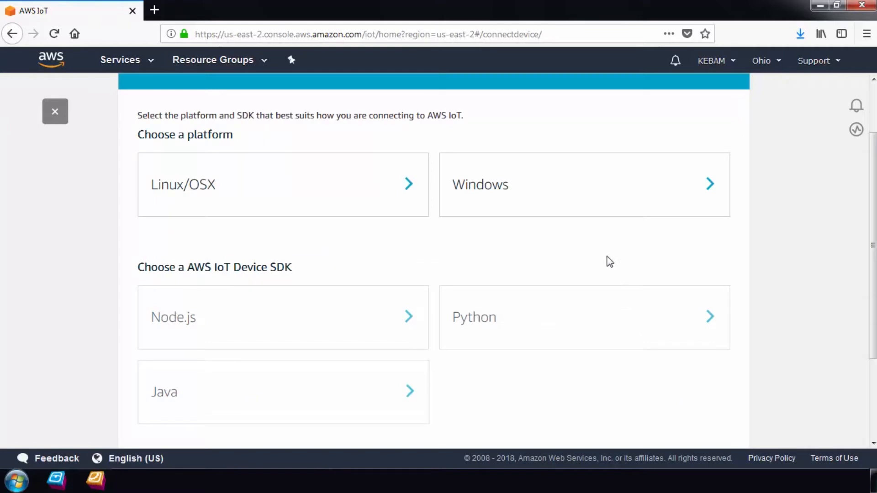
{"action": "mouse_move", "coordinate": [596, 207]}
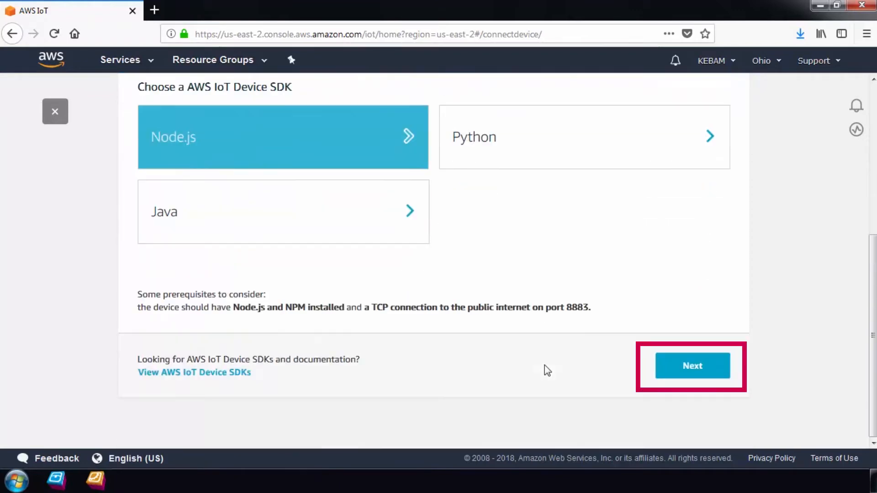
{"action": "left_click", "coordinate": [692, 365]}
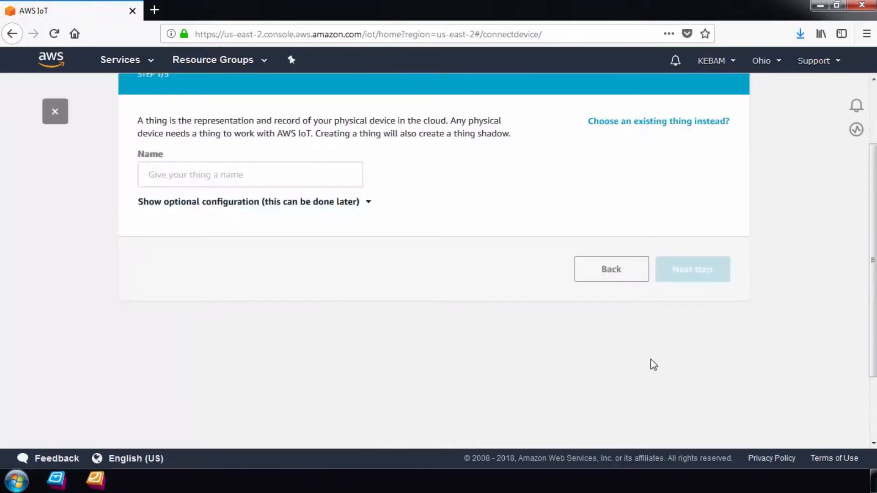
Name the new thing C6RouterDemo and create it.
{"action": "left_click", "coordinate": [250, 174]}
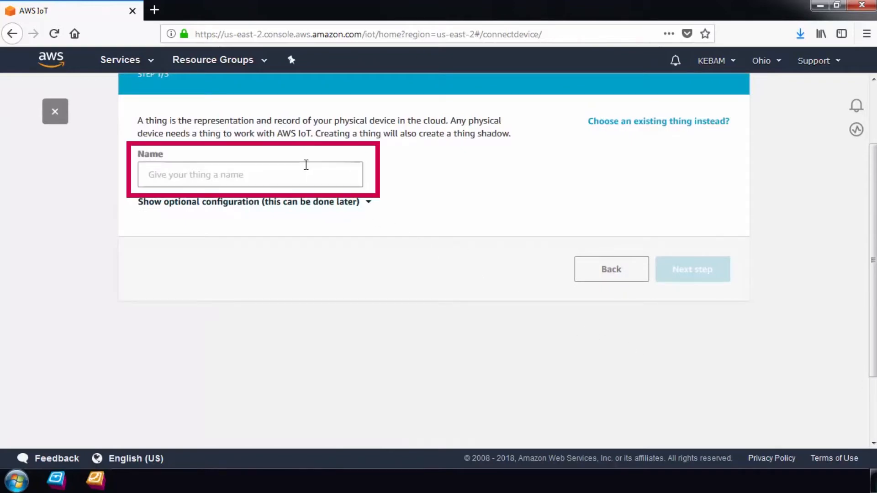
{"action": "type", "text": "C6Router"}
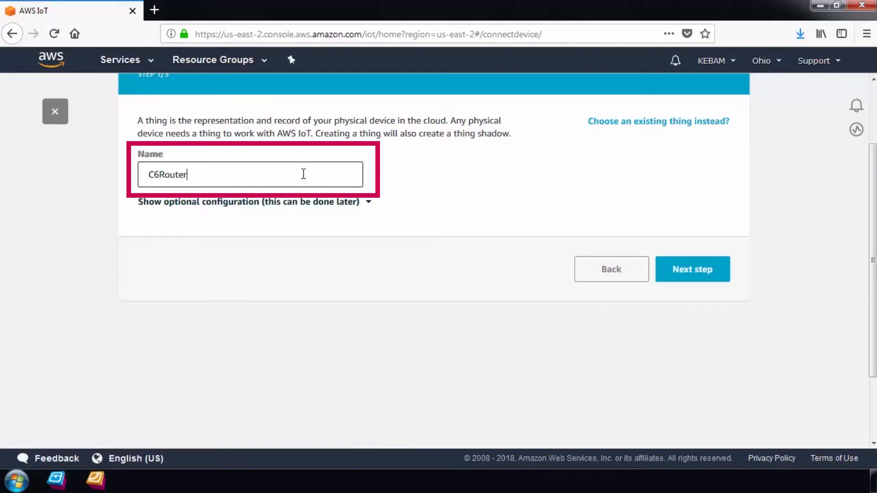
{"action": "left_click", "coordinate": [689, 269]}
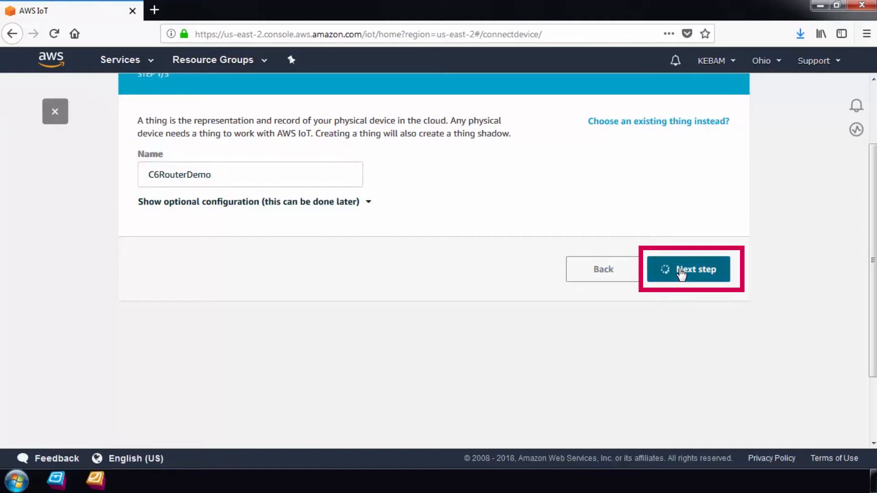
{"action": "left_click", "coordinate": [688, 269]}
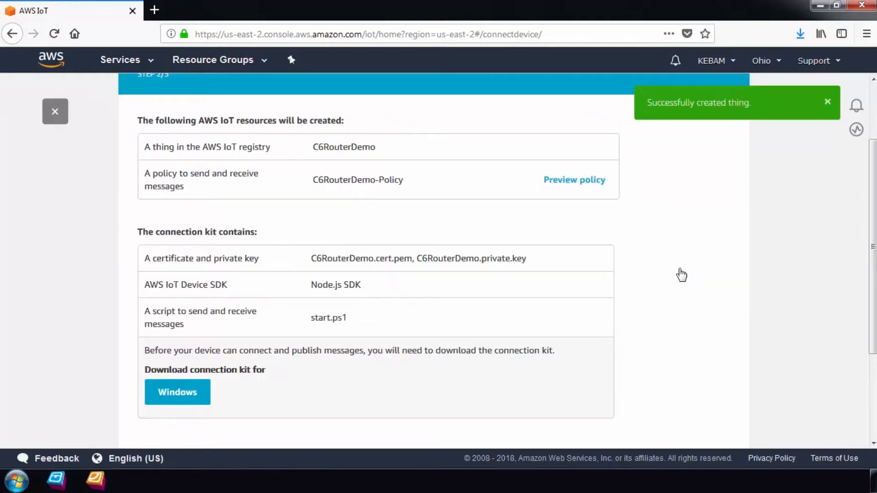
Download and save the Windows connection kit, then continue to the test step.
{"action": "left_click", "coordinate": [177, 391]}
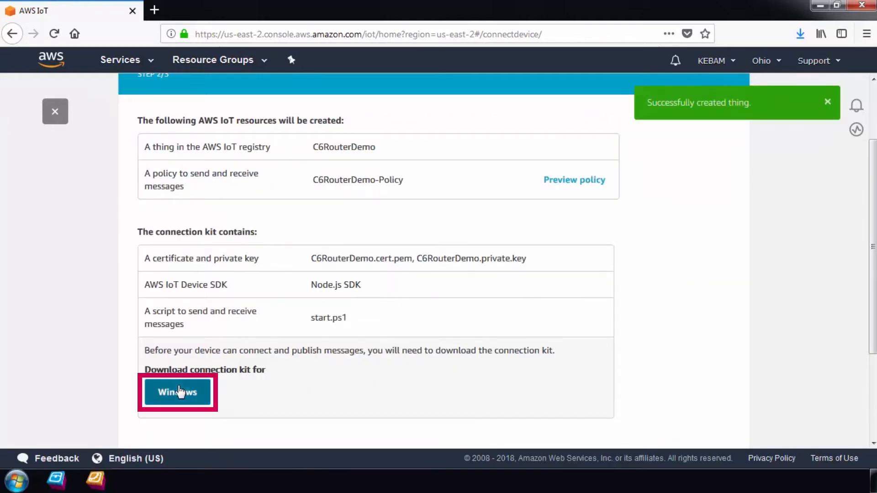
{"action": "left_click", "coordinate": [177, 392]}
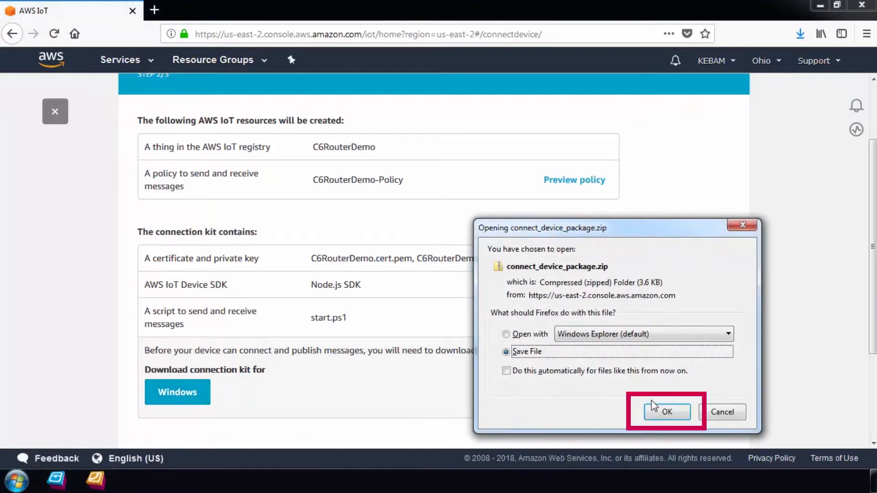
{"action": "left_click", "coordinate": [667, 412]}
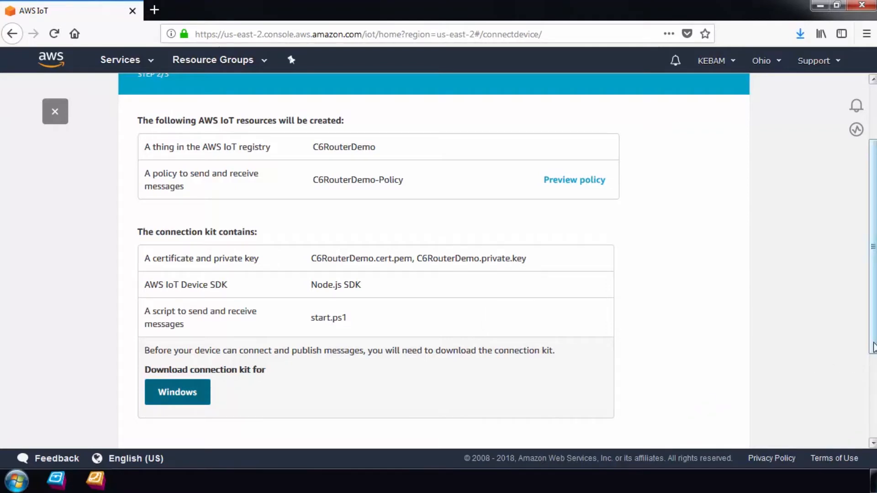
{"action": "scroll", "scroll_direction": "down", "scroll_amount": 3}
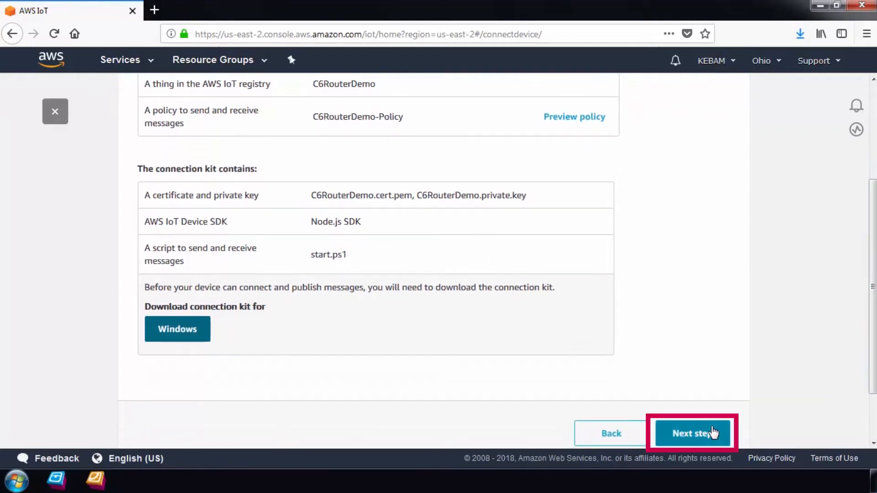
{"action": "left_click", "coordinate": [692, 434]}
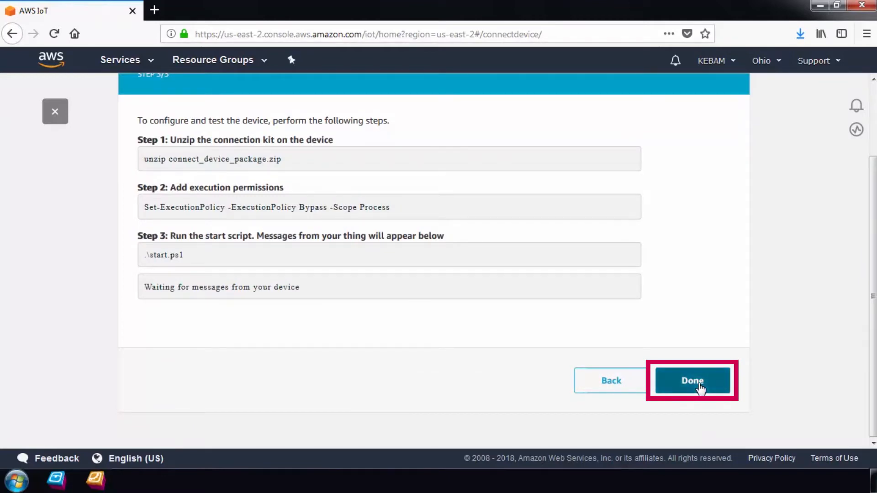
Finish the wizard, view C6RouterDemo's HTTPS endpoint under Interact, and go back to Things.
{"action": "left_click", "coordinate": [692, 381]}
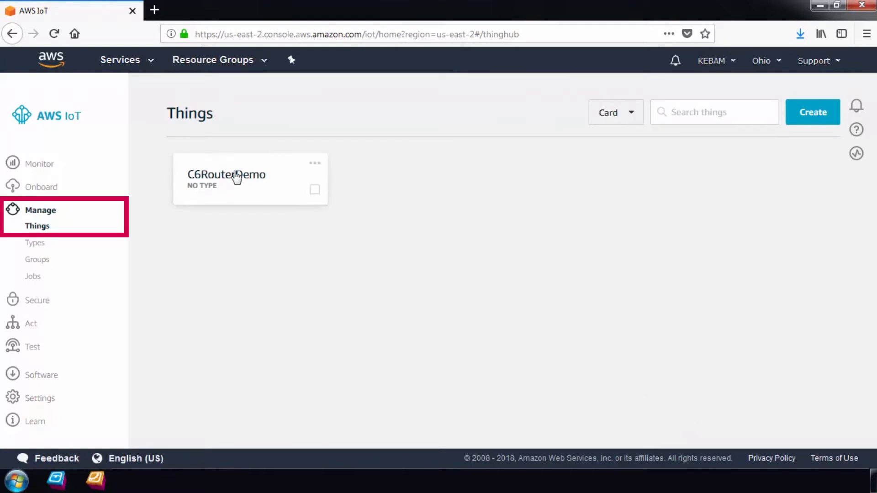
{"action": "mouse_move", "coordinate": [89, 228]}
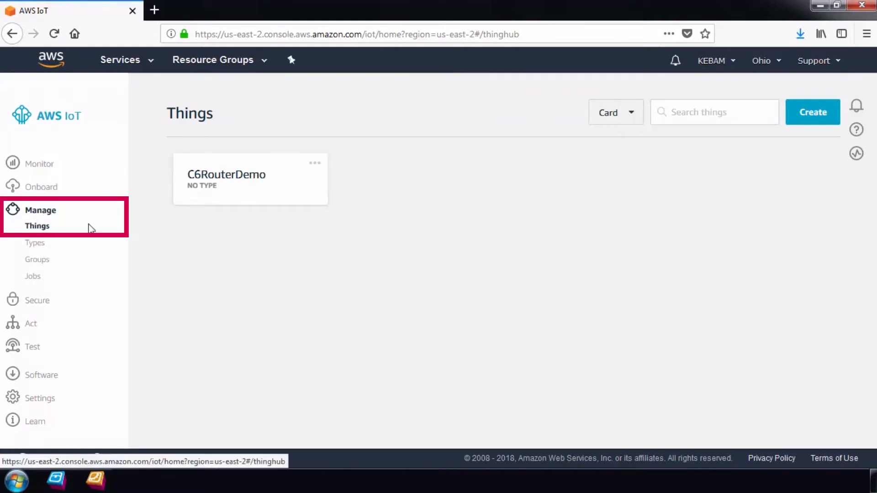
{"action": "left_click", "coordinate": [226, 179]}
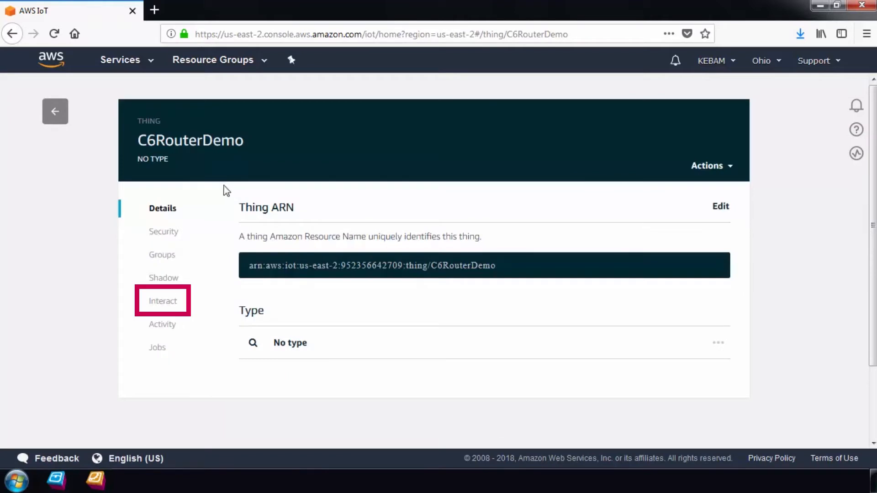
{"action": "left_click", "coordinate": [163, 301]}
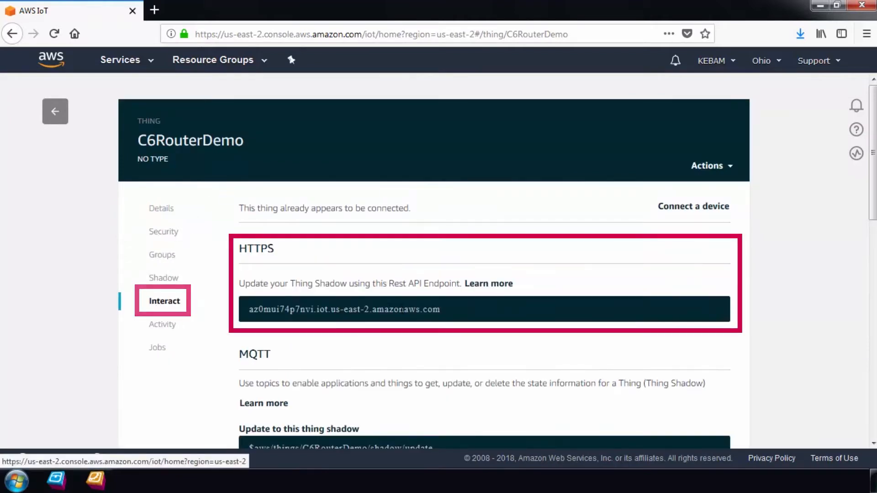
{"action": "double_click", "coordinate": [344, 309]}
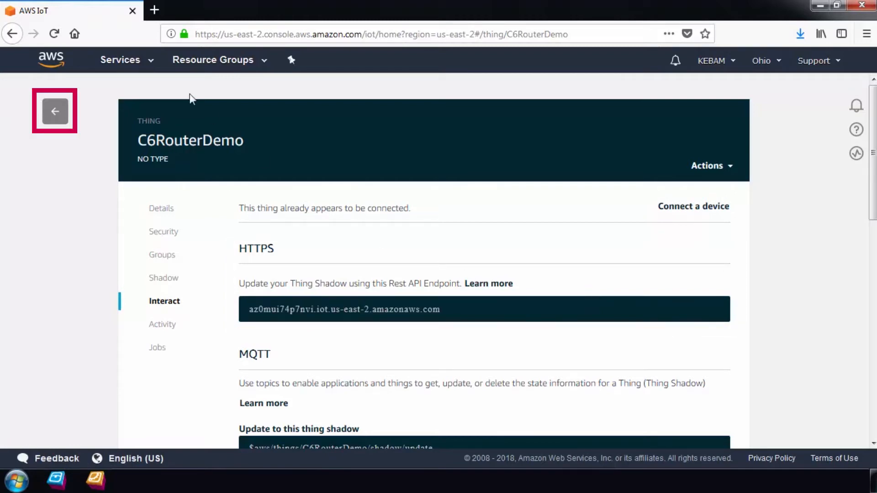
{"action": "left_click", "coordinate": [55, 111]}
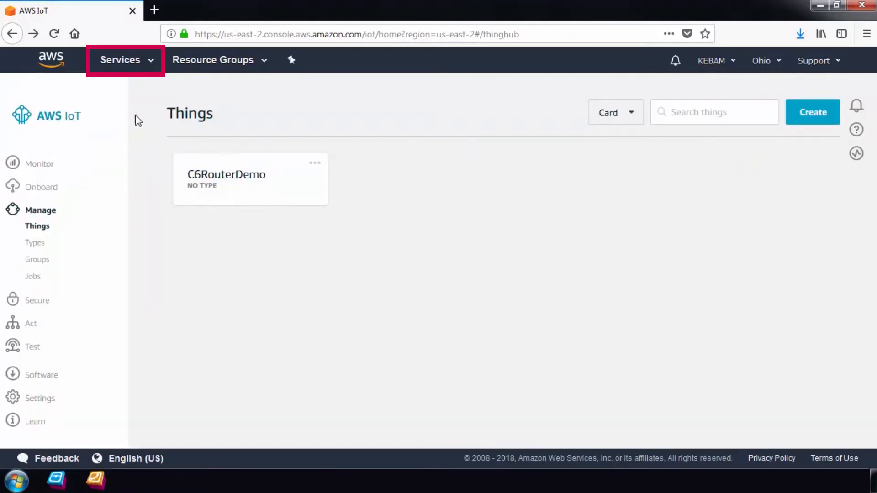
Go to Roles in the IAM console and start creating a role.
{"action": "left_click", "coordinate": [125, 60]}
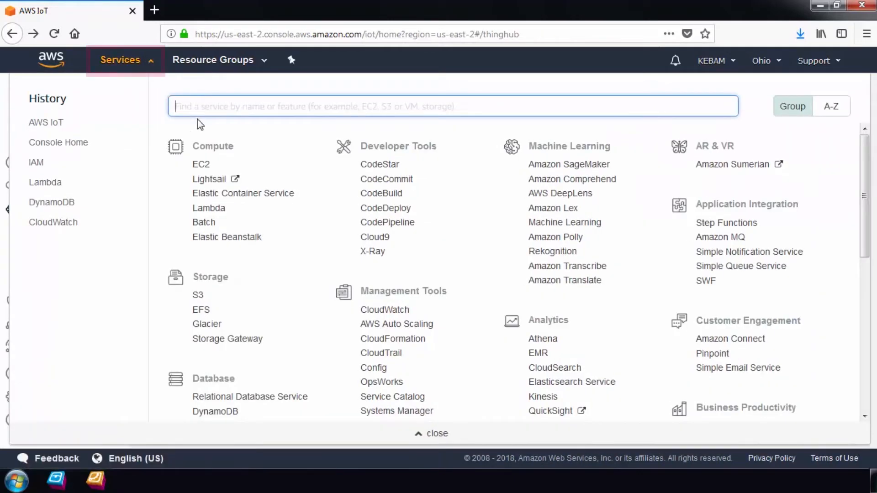
{"action": "mouse_move", "coordinate": [36, 164]}
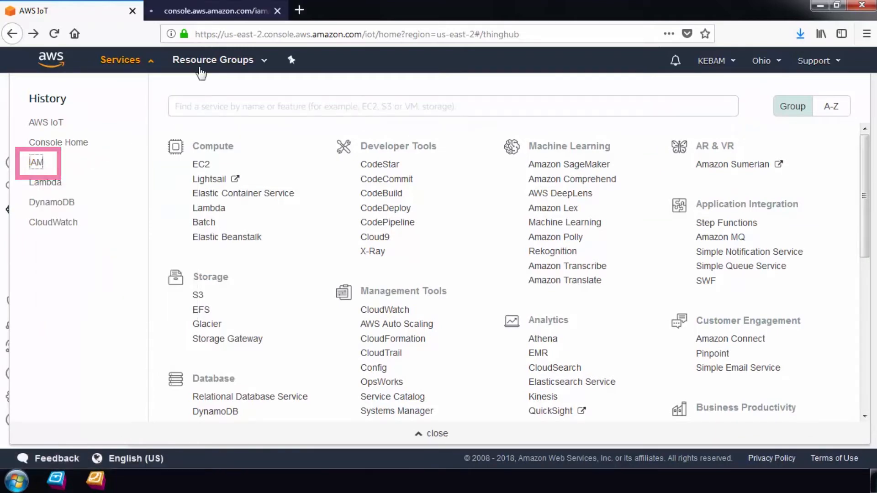
{"action": "left_click", "coordinate": [33, 162]}
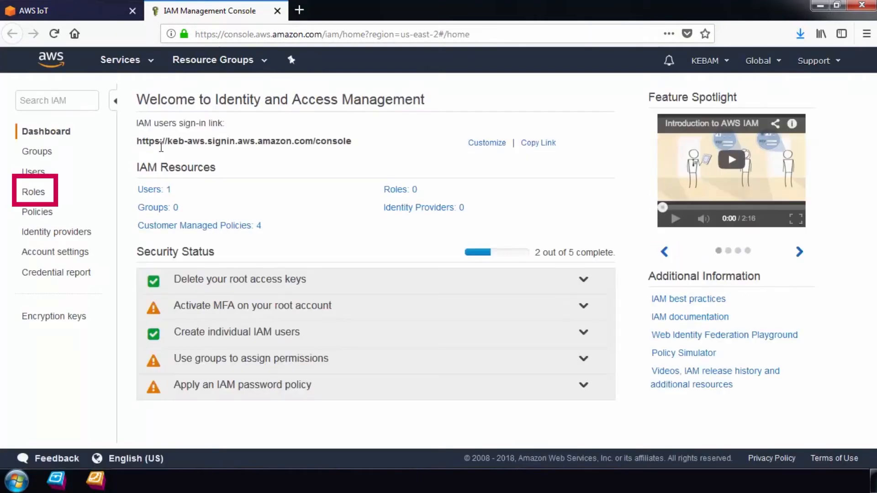
{"action": "left_click", "coordinate": [33, 191]}
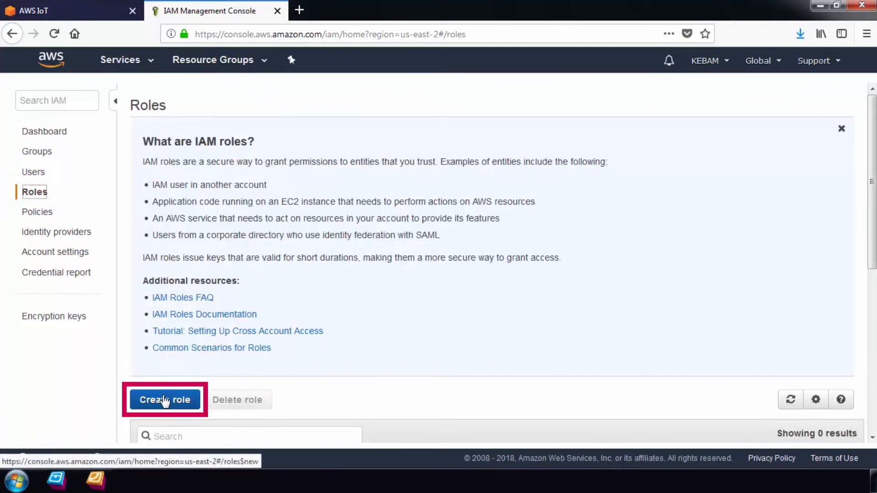
{"action": "left_click", "coordinate": [165, 399]}
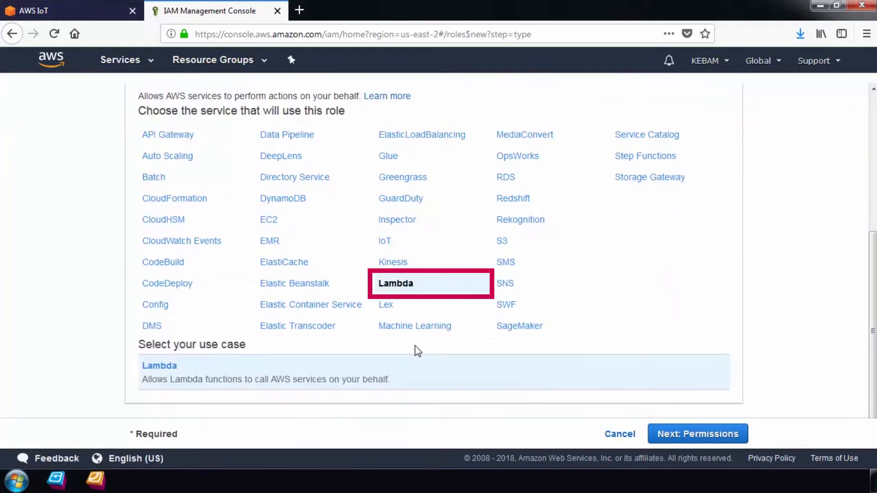
Create Lambda role keb_lambda_role with IoT, DynamoDB and CloudWatch full-access policies.
{"action": "left_click", "coordinate": [698, 433]}
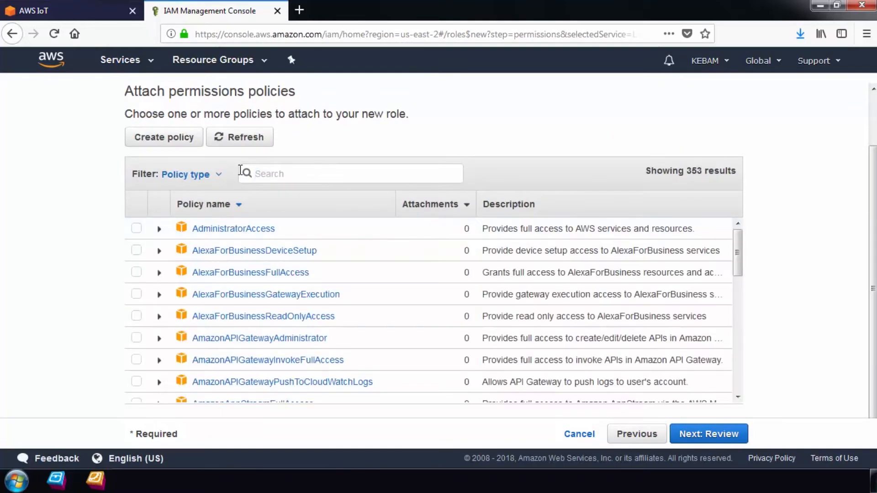
{"action": "type", "text": "Clou"}
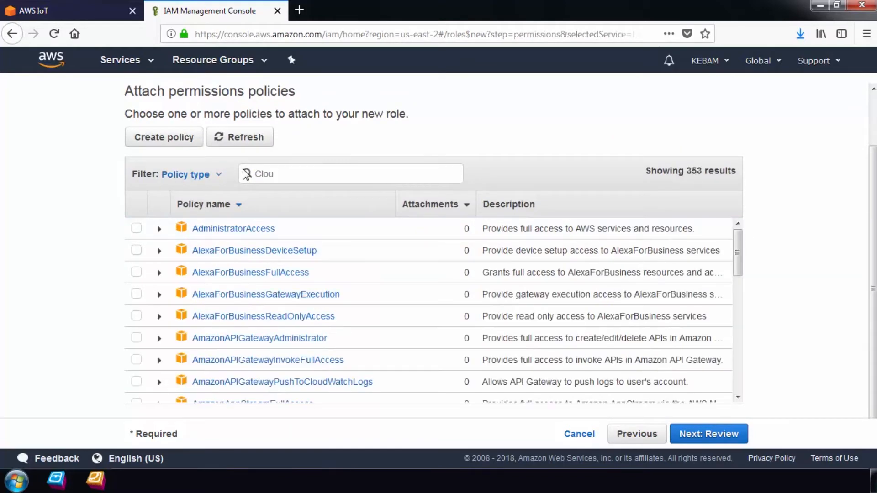
{"action": "left_click", "coordinate": [709, 433]}
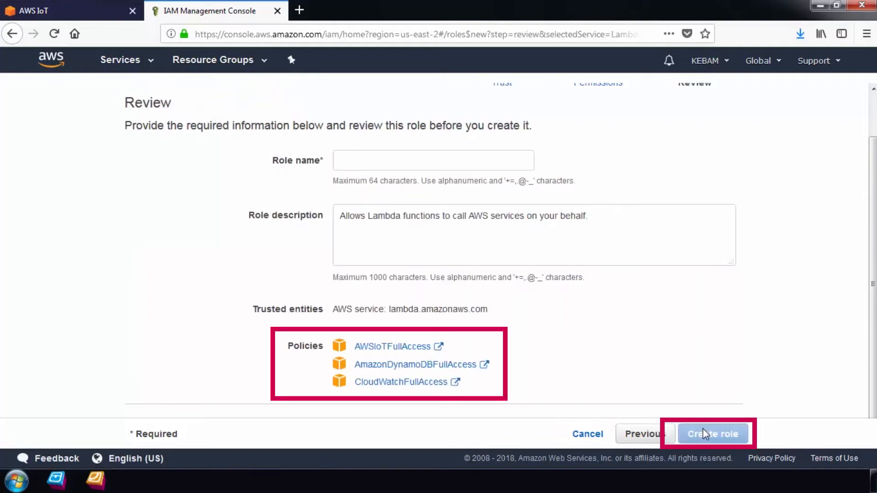
{"action": "type", "text": "keb_lambda_rol"}
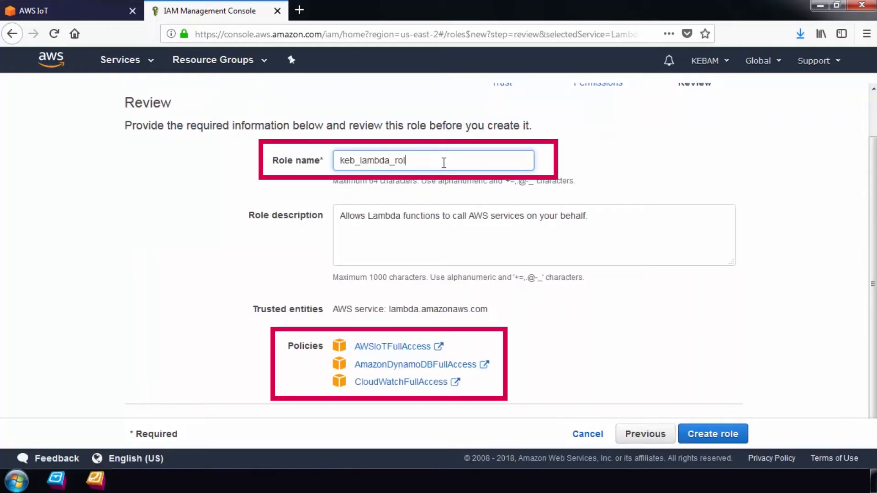
{"action": "left_click", "coordinate": [713, 433]}
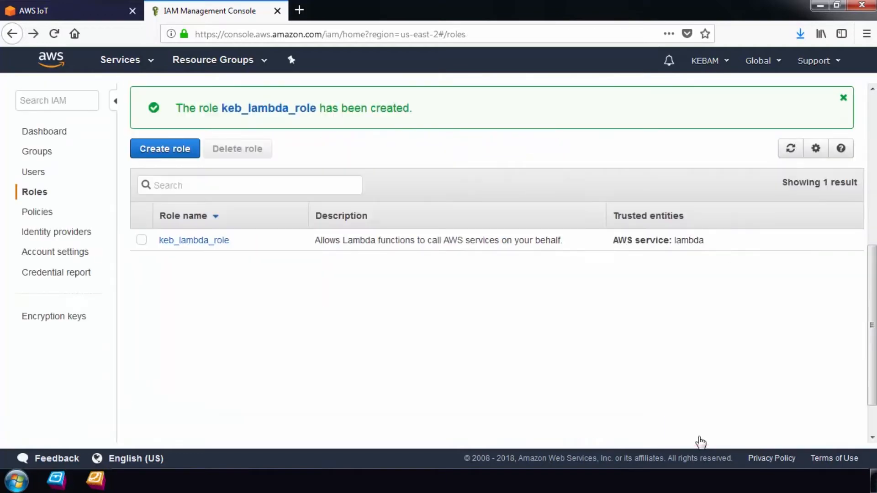
{"action": "left_click", "coordinate": [68, 11]}
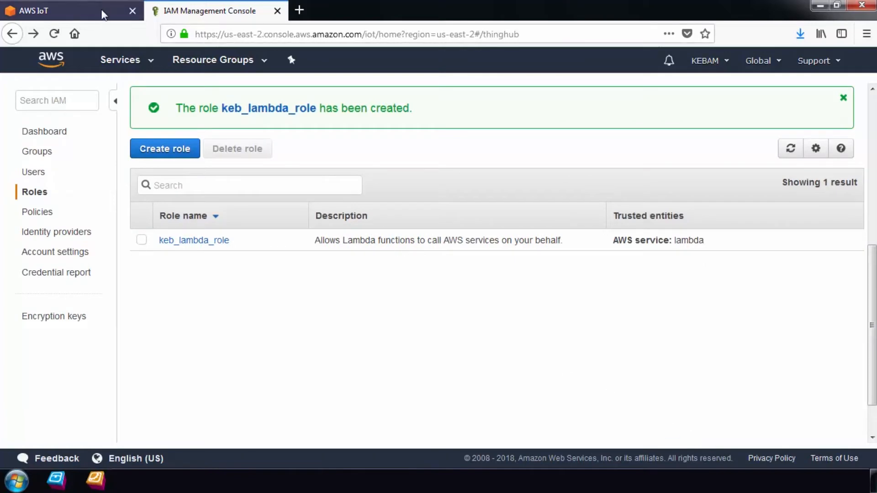
Go to the IoT rules list and start a new rule.
{"action": "left_click", "coordinate": [41, 10]}
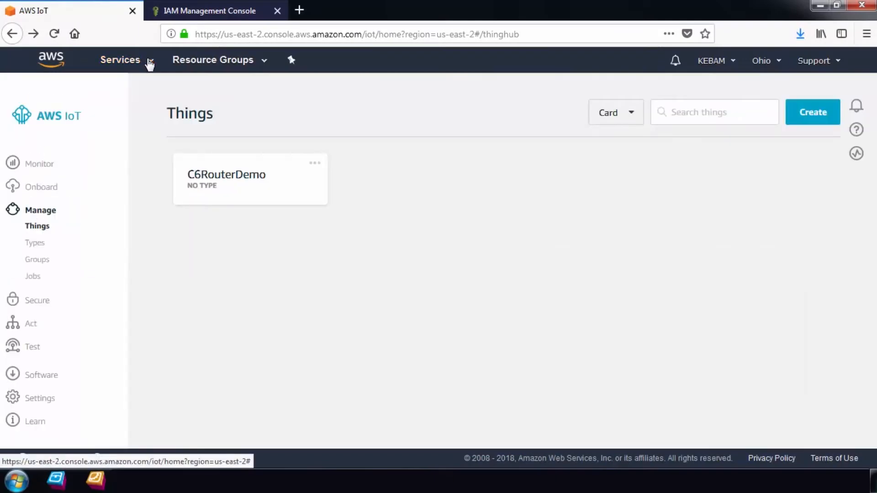
{"action": "left_click", "coordinate": [30, 324]}
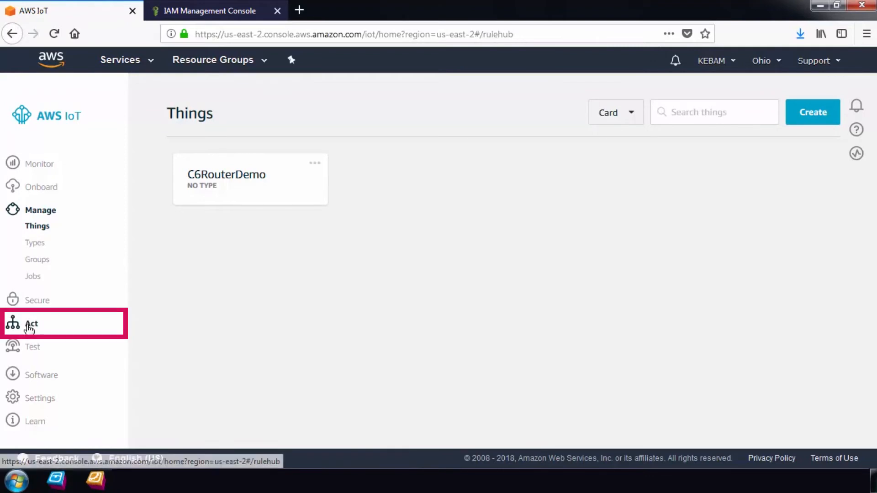
{"action": "left_click", "coordinate": [31, 323]}
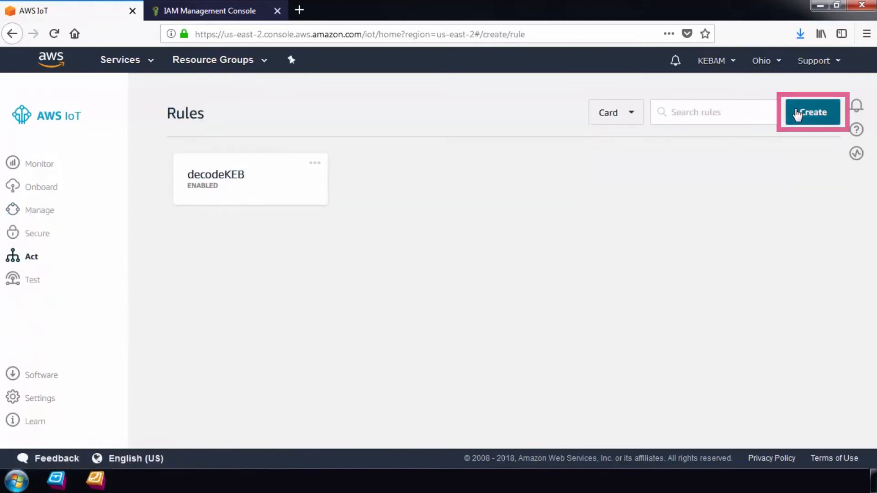
{"action": "left_click", "coordinate": [812, 112]}
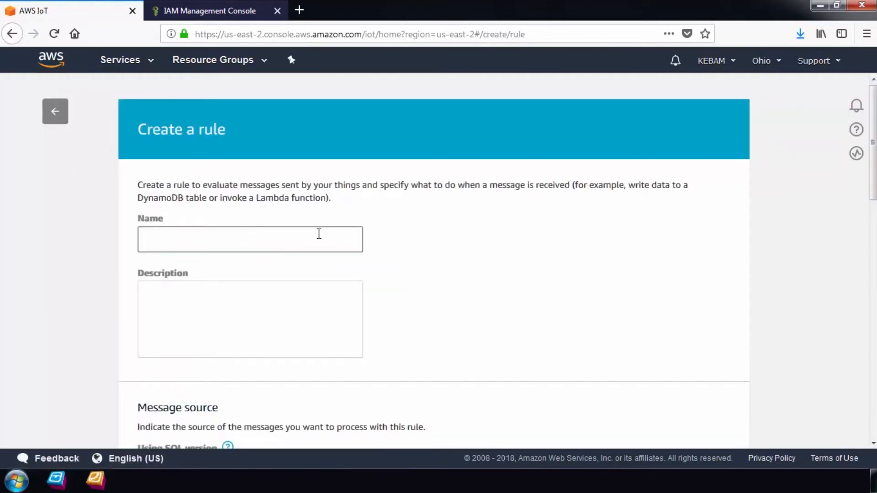
Name the rule decodeRaw, add a decode description, and query encode(*,'base64') as payload from 'raw'.
{"action": "type", "text": "decodeRaw"}
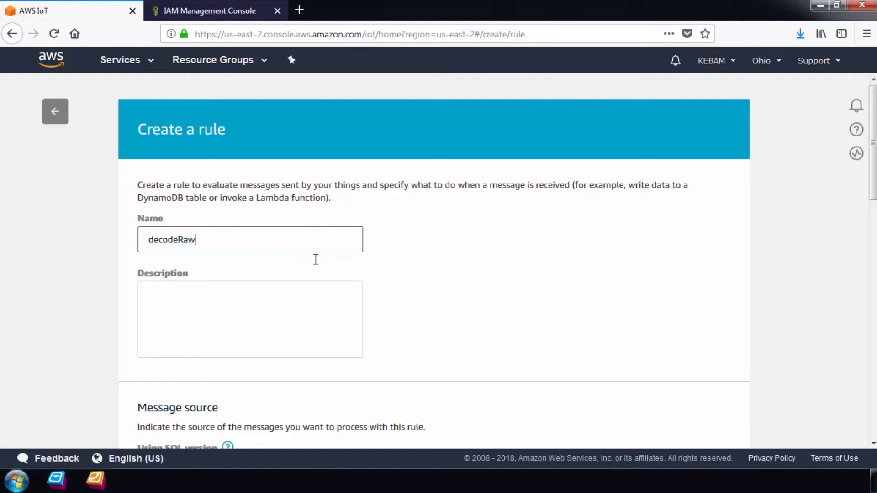
{"action": "type", "text": "Decode binary data packets from C6 Router"}
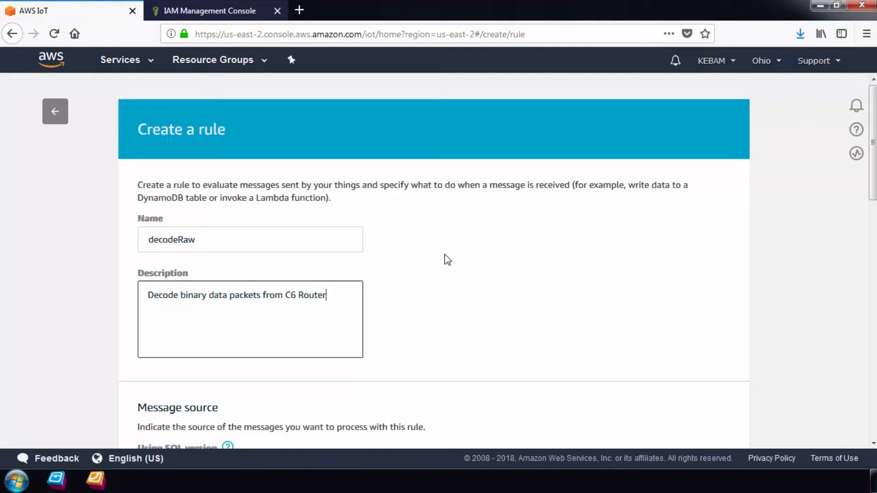
{"action": "scroll", "scroll_direction": "down", "scroll_amount": 3}
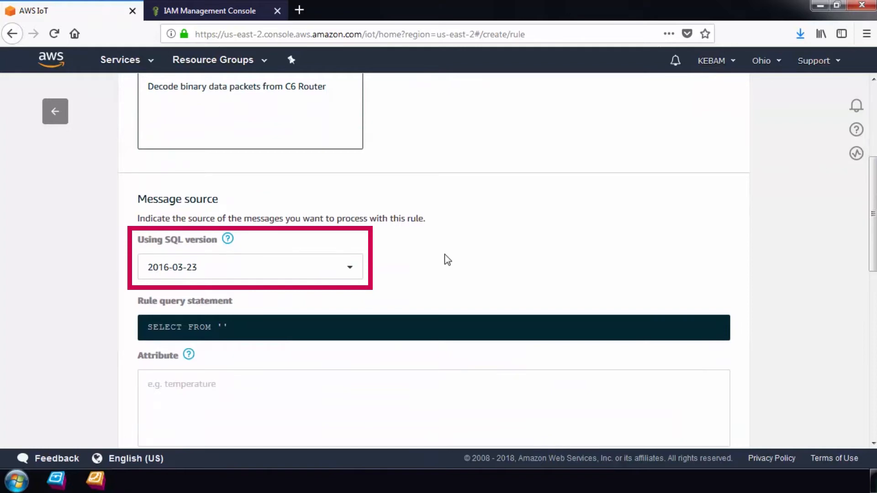
{"action": "type", "text": "encode("}
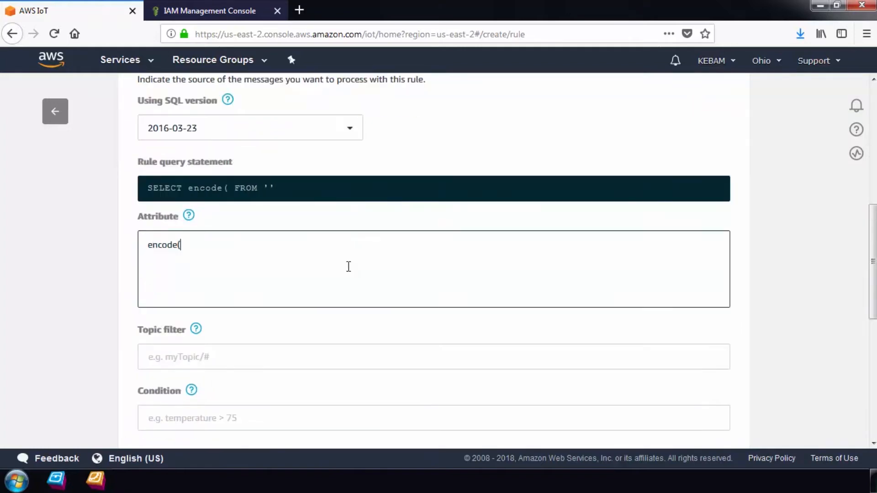
{"action": "type", "text": "*,'base64') as paylo0ad"}
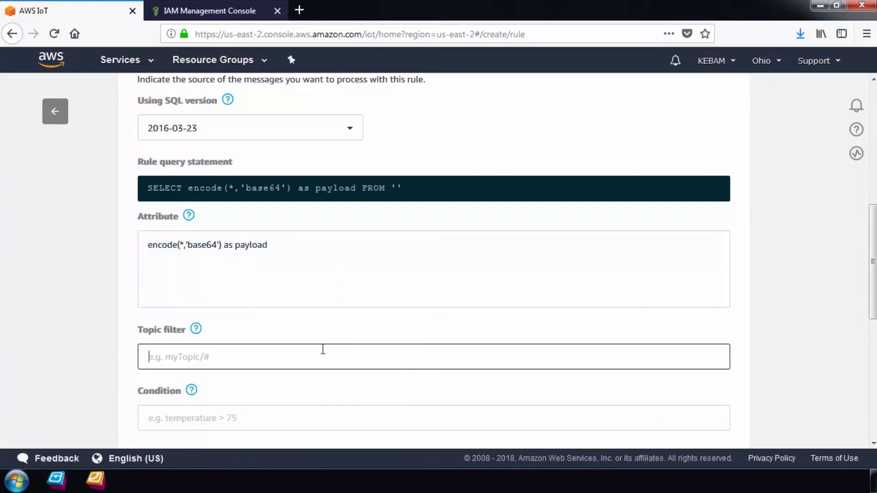
{"action": "type", "text": "raw"}
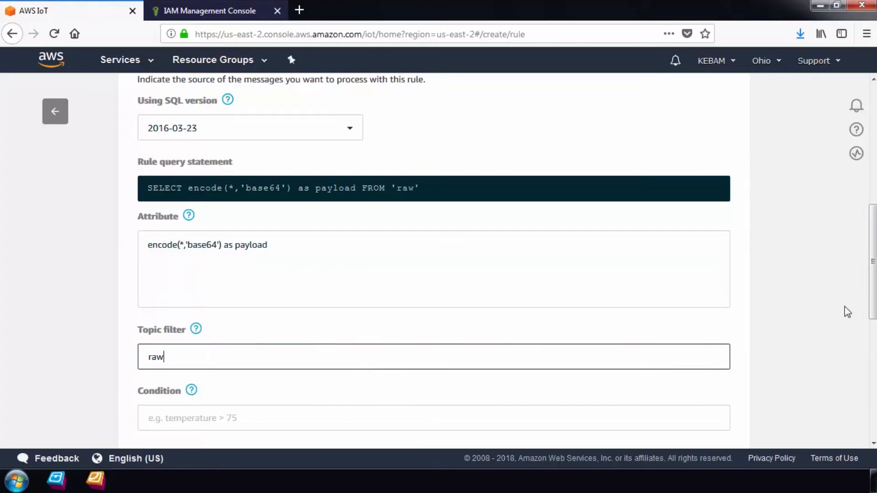
{"action": "scroll", "scroll_direction": "down", "scroll_amount": 3}
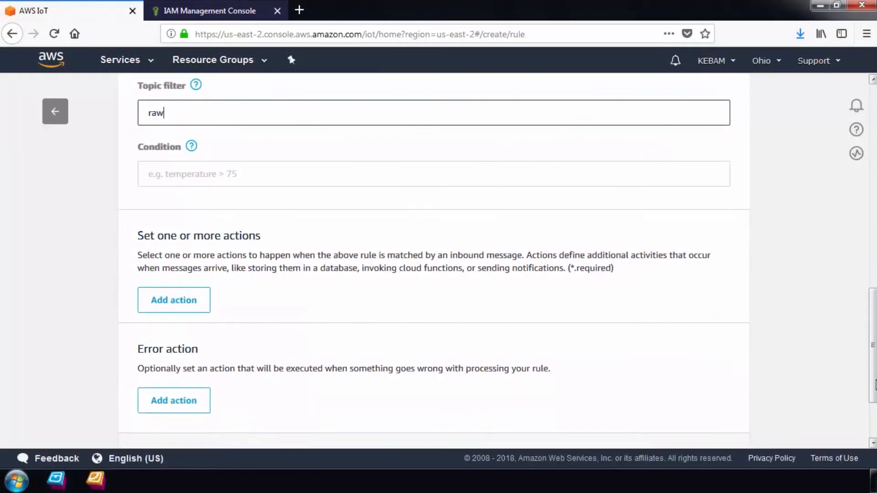
Add an 'Invoke a Lambda function' action and choose to create a new function.
{"action": "left_click", "coordinate": [173, 300]}
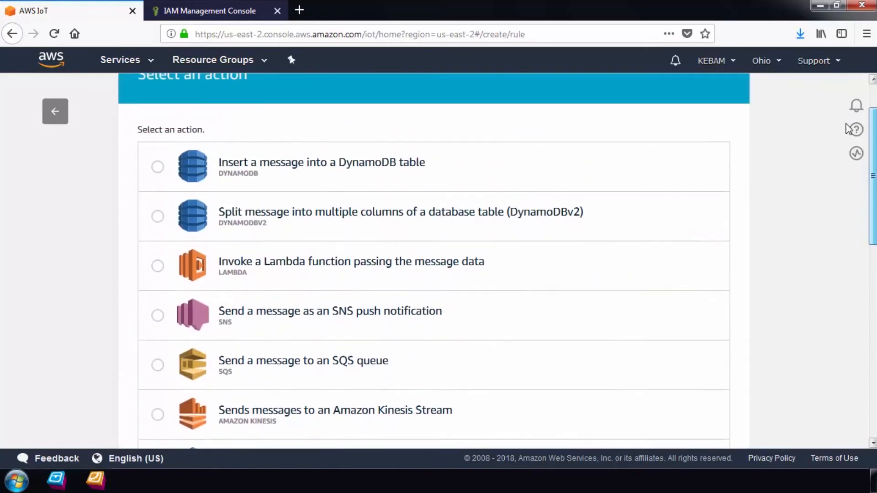
{"action": "left_click", "coordinate": [157, 284]}
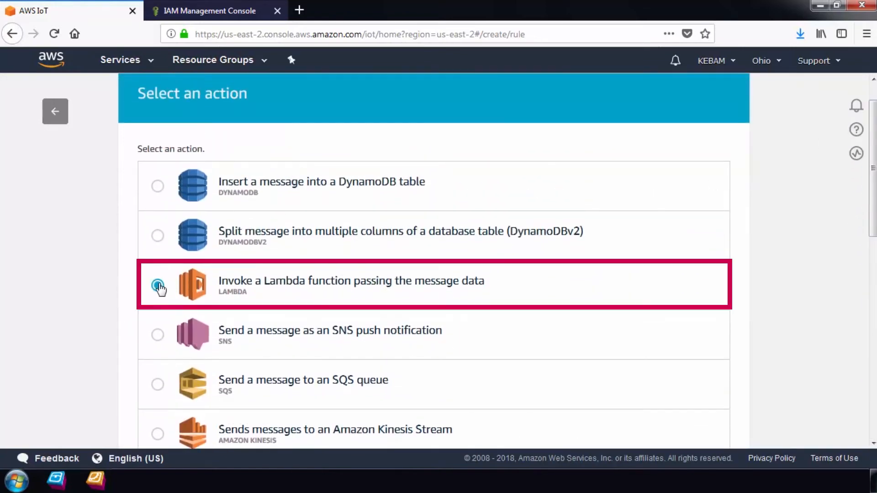
{"action": "left_click", "coordinate": [157, 284]}
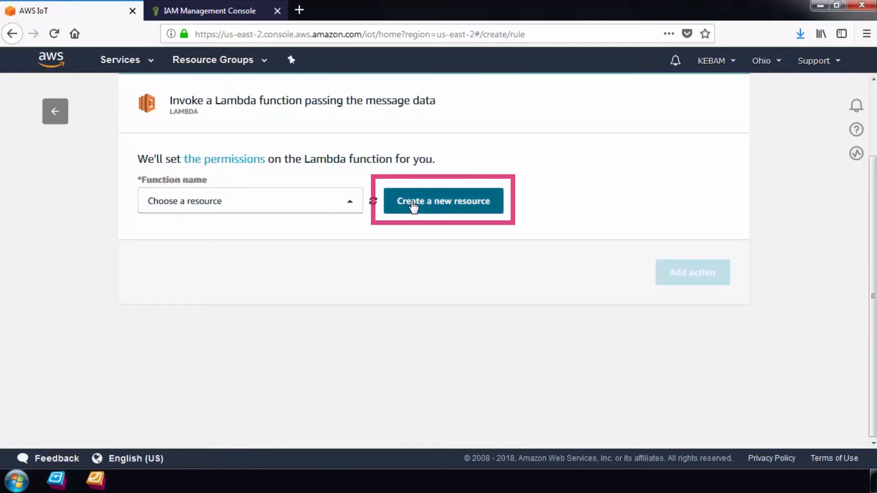
{"action": "left_click", "coordinate": [444, 201]}
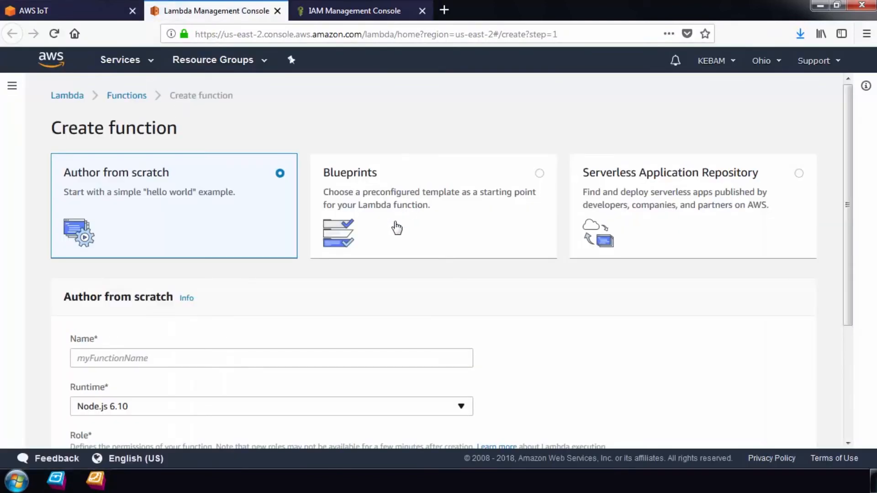
Create function lambda_decode_keb on Node.js 6.10 with the keb_lambda_role role.
{"action": "left_click", "coordinate": [251, 358]}
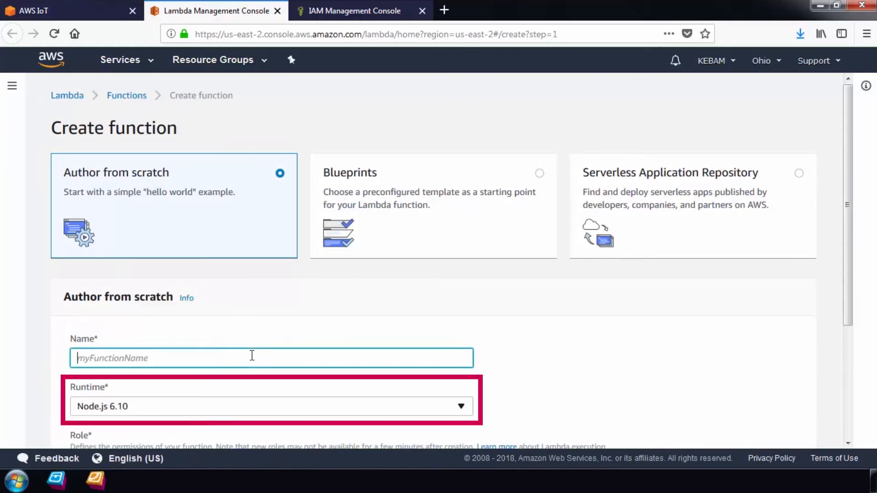
{"action": "type", "text": "lambda_de"}
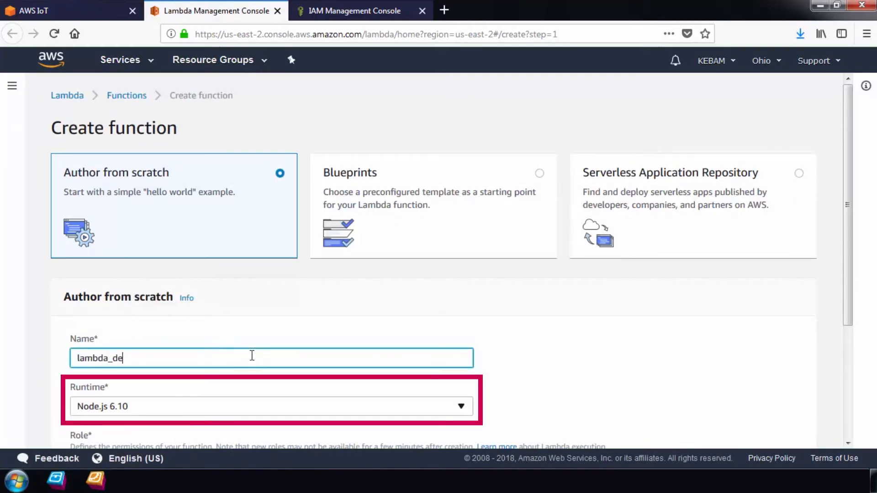
{"action": "type", "text": "code_keb"}
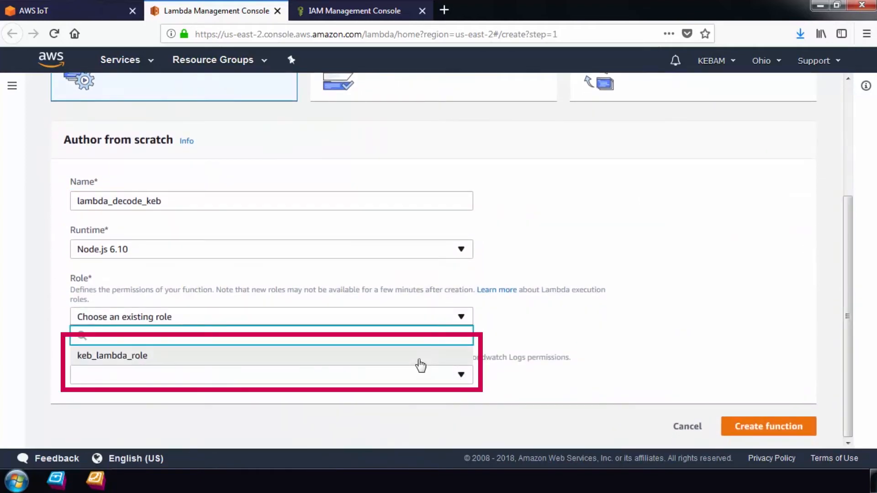
{"action": "left_click", "coordinate": [769, 426]}
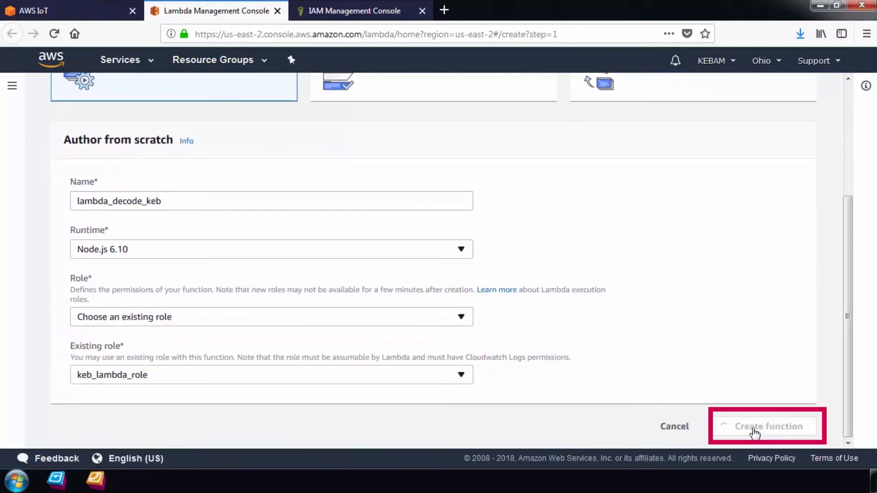
{"action": "left_click", "coordinate": [765, 426]}
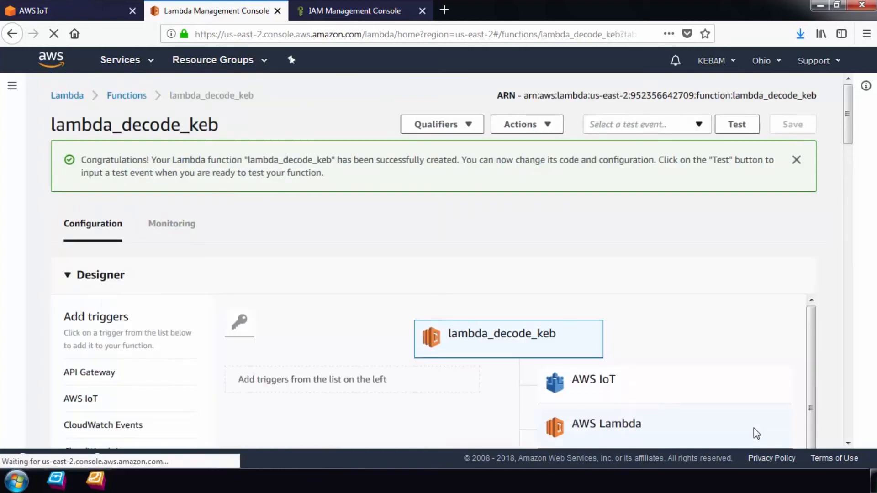
Replace YOUR_DYNAMODB_TABLE_NAME with allMessages in the inline code editor.
{"action": "scroll", "scroll_direction": "down", "scroll_amount": 3}
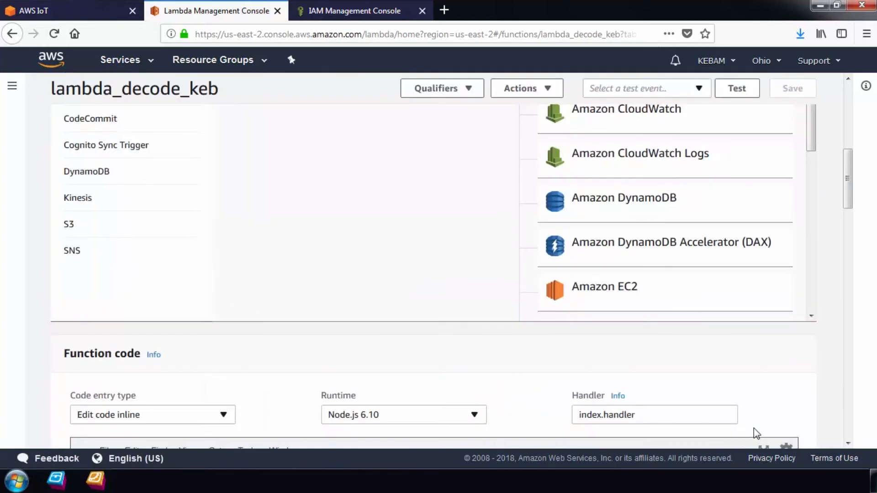
{"action": "mouse_move", "coordinate": [767, 386]}
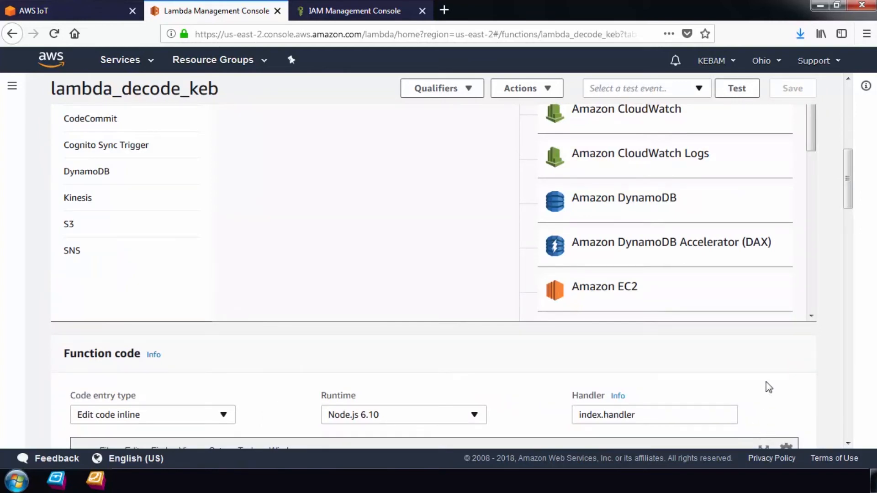
{"action": "scroll", "scroll_direction": "down", "scroll_amount": 3}
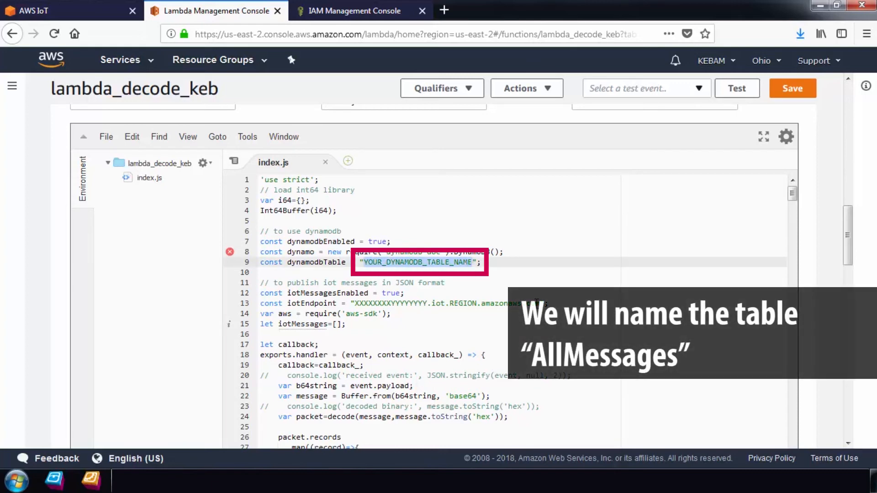
{"action": "type", "text": "allMessages"}
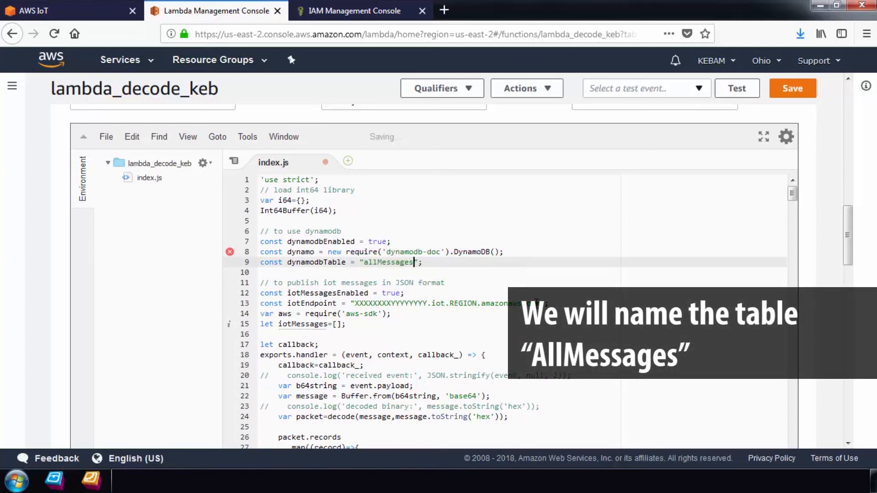
{"action": "left_click", "coordinate": [55, 11]}
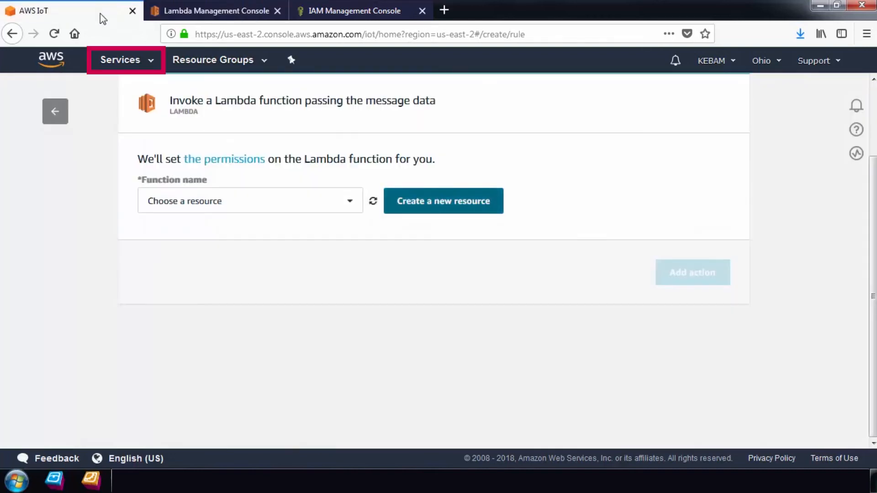
Open AWS IoT in a new tab to get C6RouterDemo's HTTPS endpoint for iotEndpoint.
{"action": "right_click", "coordinate": [44, 123]}
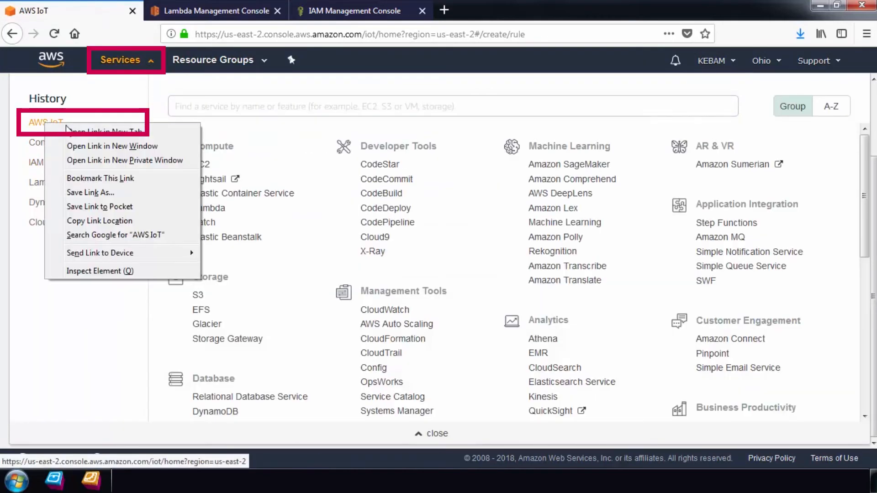
{"action": "left_click", "coordinate": [105, 131]}
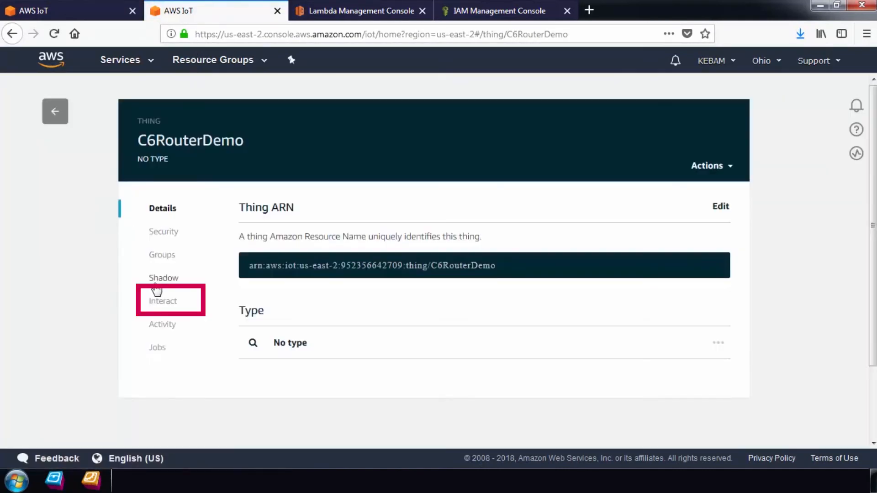
{"action": "left_click", "coordinate": [162, 301]}
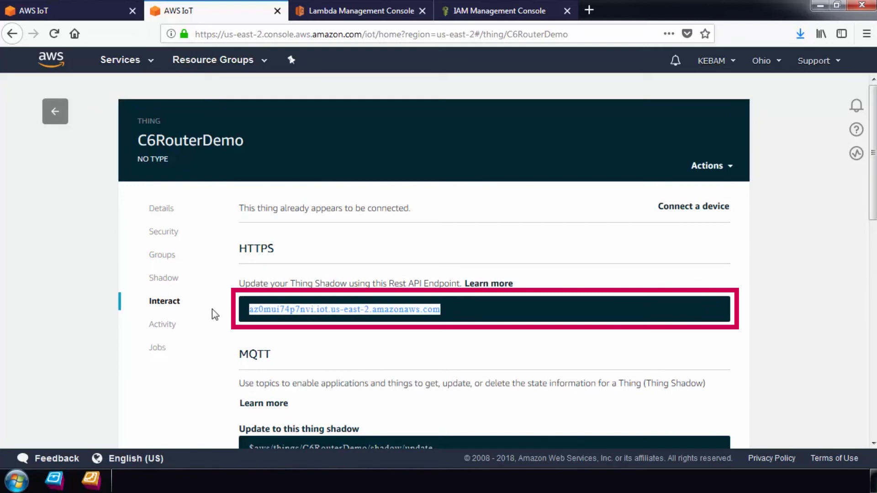
{"action": "left_click", "coordinate": [360, 11]}
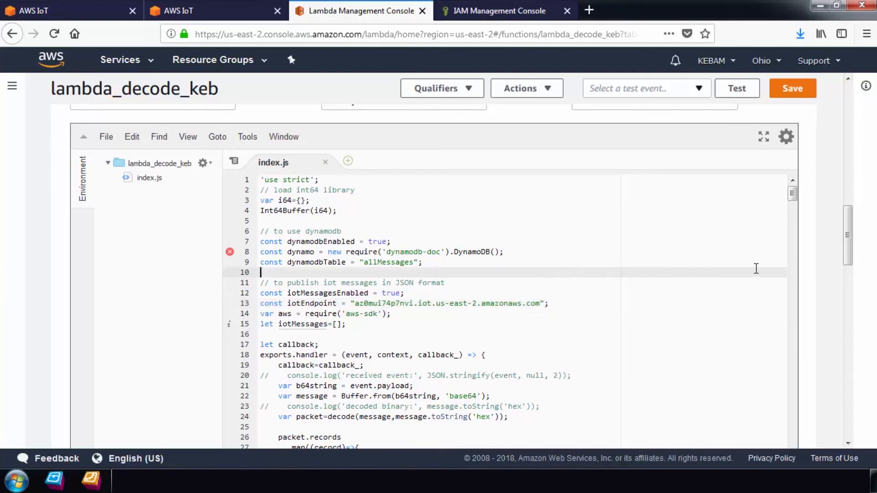
Save the lambda_decode_keb function edits and pick it as the rule's Lambda function.
{"action": "scroll", "scroll_direction": "down", "scroll_amount": 3}
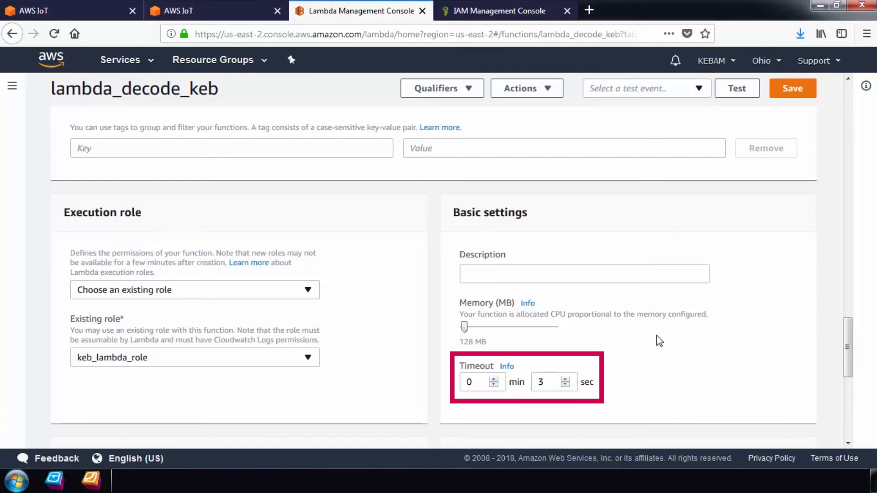
{"action": "left_click", "coordinate": [565, 378]}
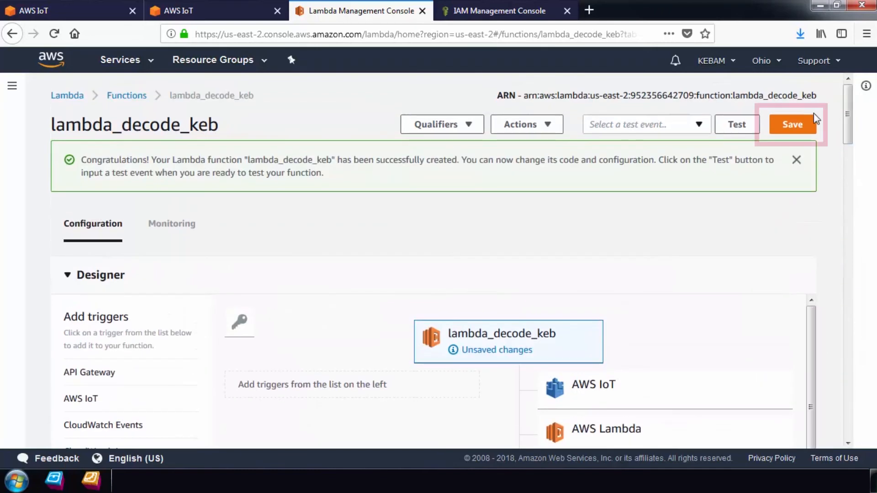
{"action": "left_click", "coordinate": [792, 123]}
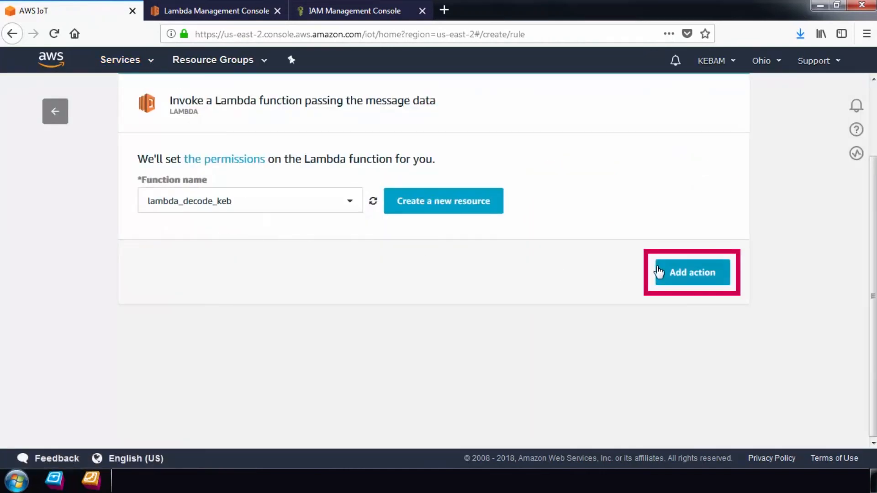
Add the Lambda invocation action and create the decodeRaw rule.
{"action": "left_click", "coordinate": [692, 272]}
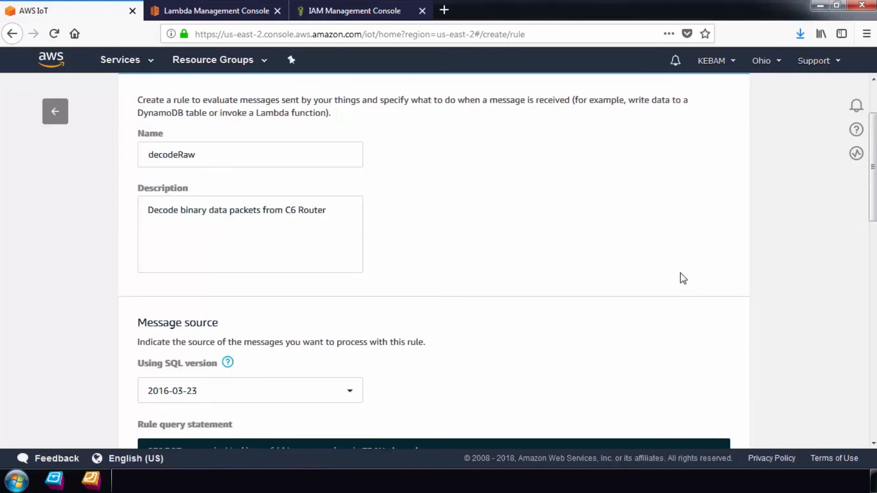
{"action": "scroll", "scroll_direction": "down", "scroll_amount": 3}
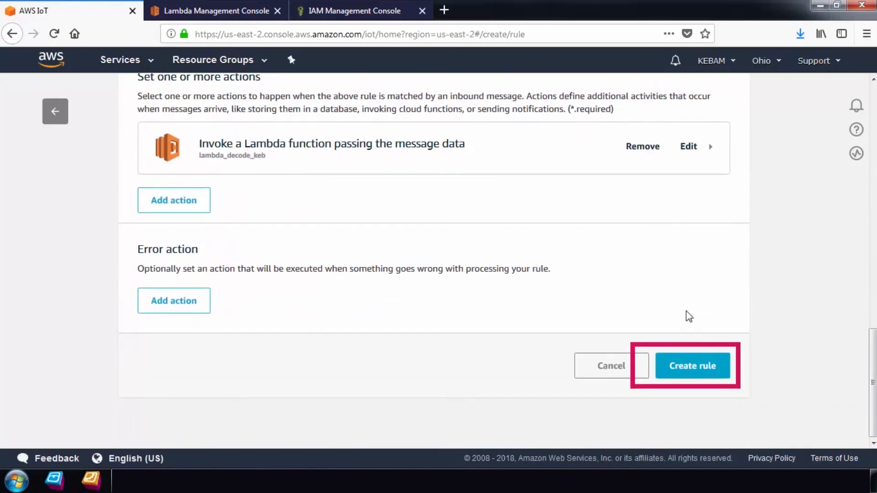
{"action": "left_click", "coordinate": [689, 366]}
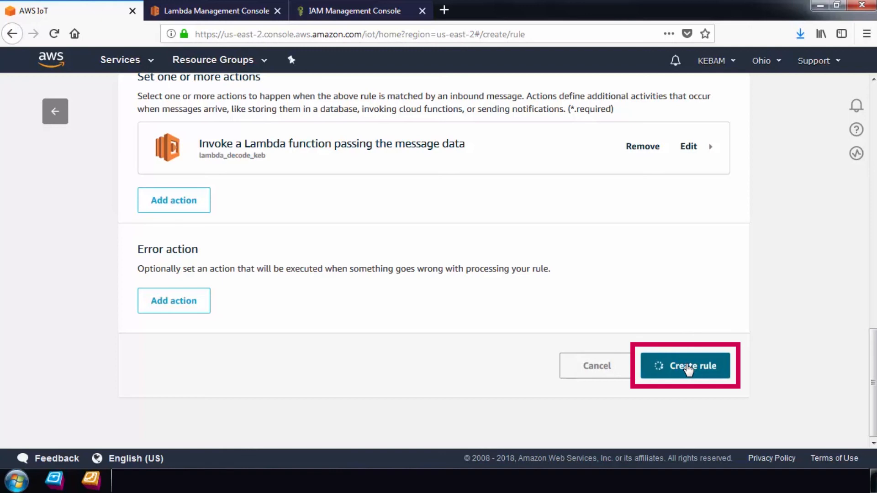
{"action": "left_click", "coordinate": [688, 366]}
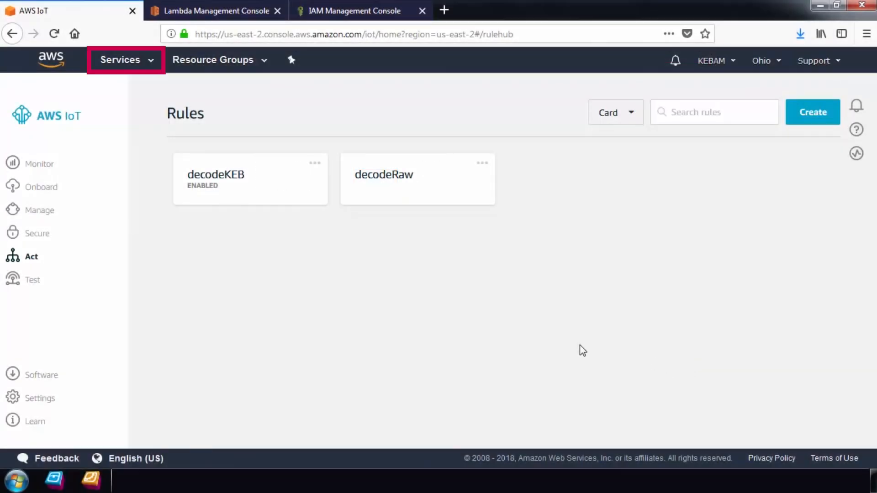
Go to the DynamoDB service and start a new table.
{"action": "left_click", "coordinate": [121, 59]}
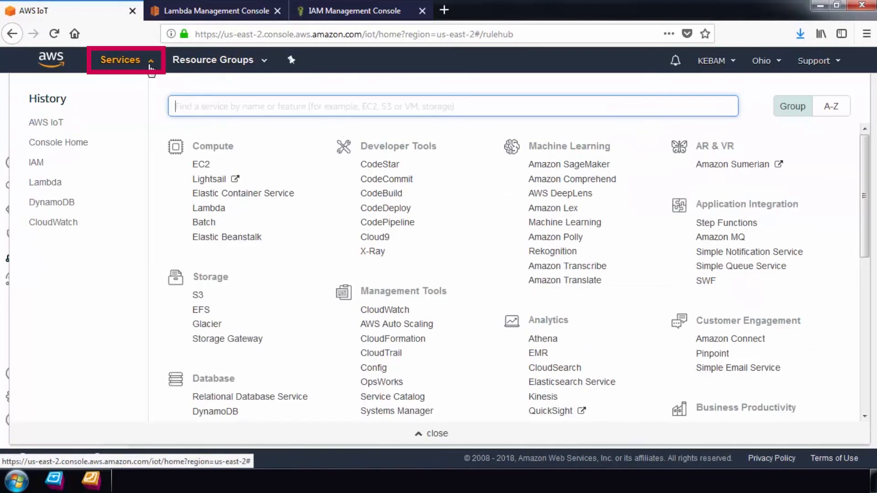
{"action": "type", "text": "DynamoDB"}
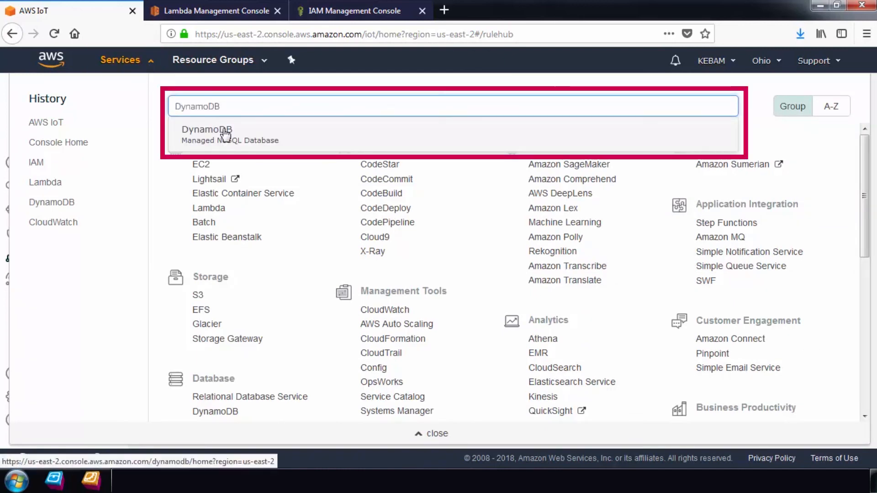
{"action": "left_click", "coordinate": [207, 133]}
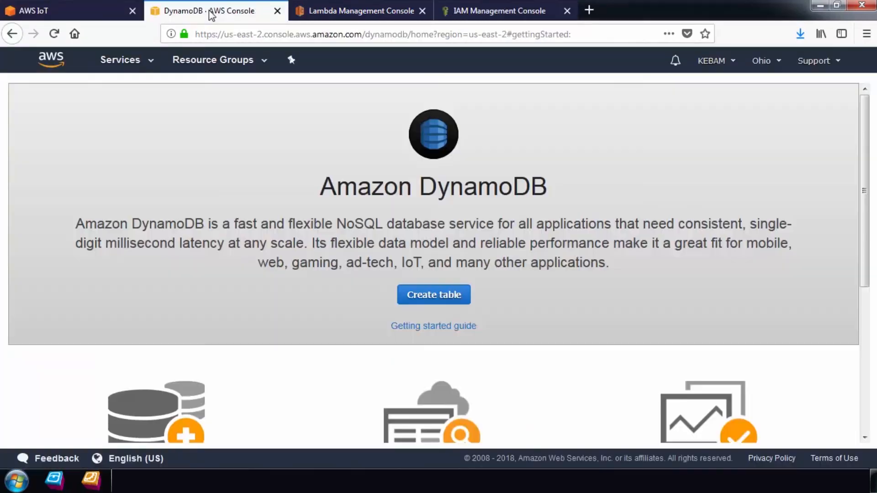
{"action": "left_click", "coordinate": [434, 294]}
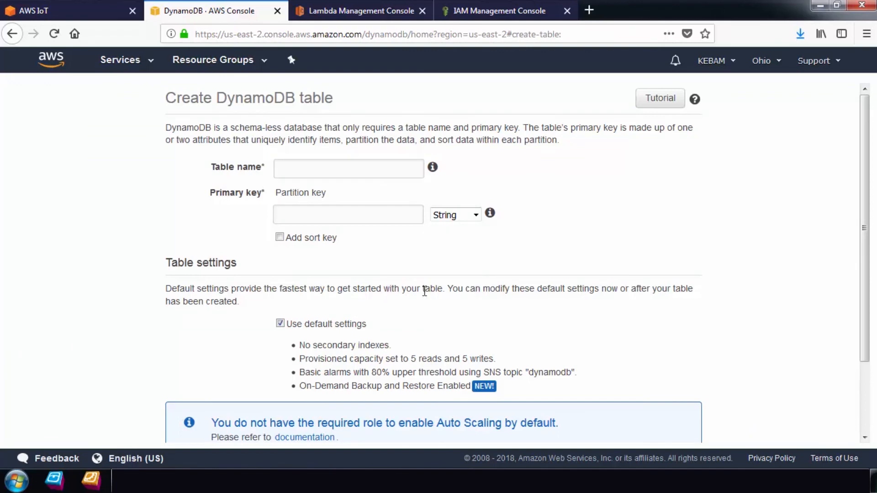
Create table allMessages with a Number partition key named timestamp.
{"action": "type", "text": "allMessages"}
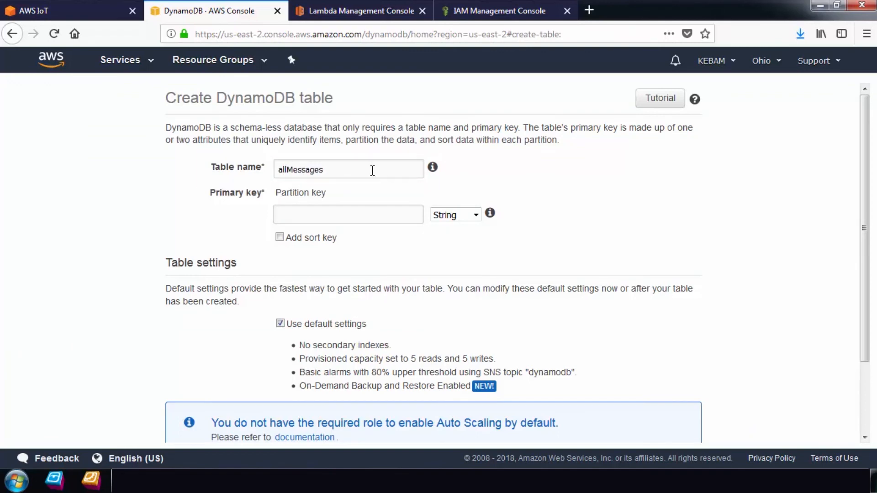
{"action": "type", "text": "timesta"}
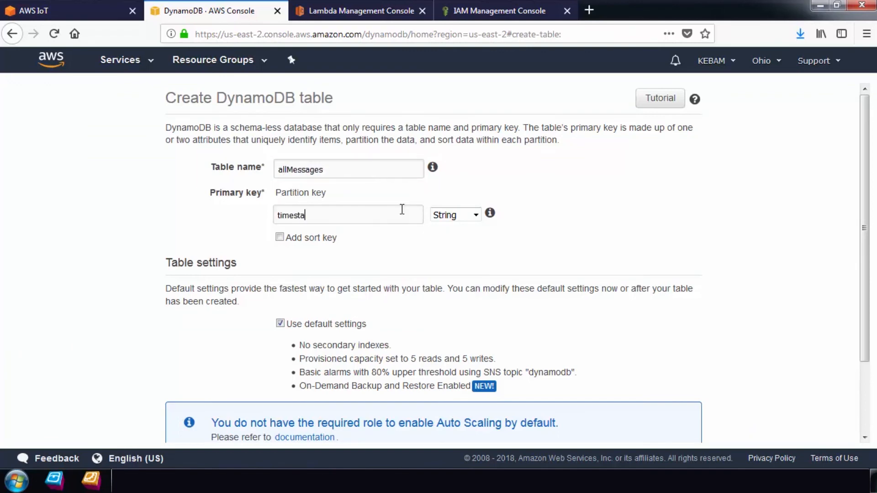
{"action": "left_click", "coordinate": [455, 215]}
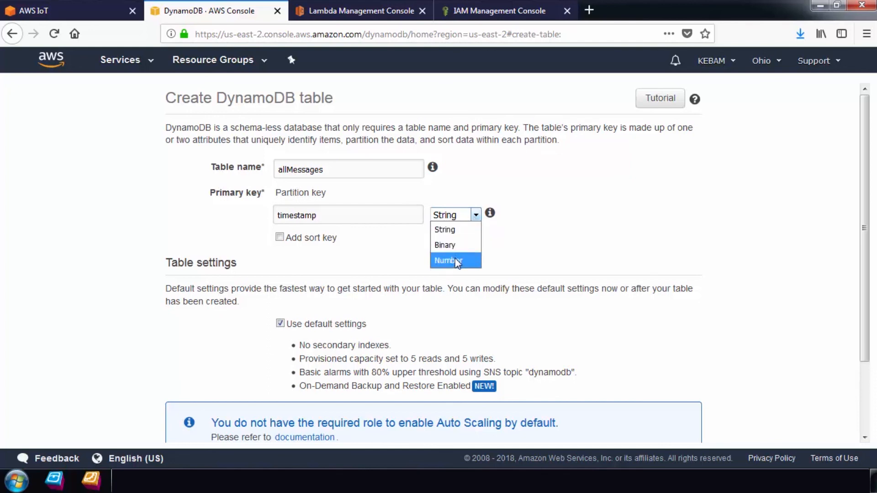
{"action": "left_click", "coordinate": [455, 261]}
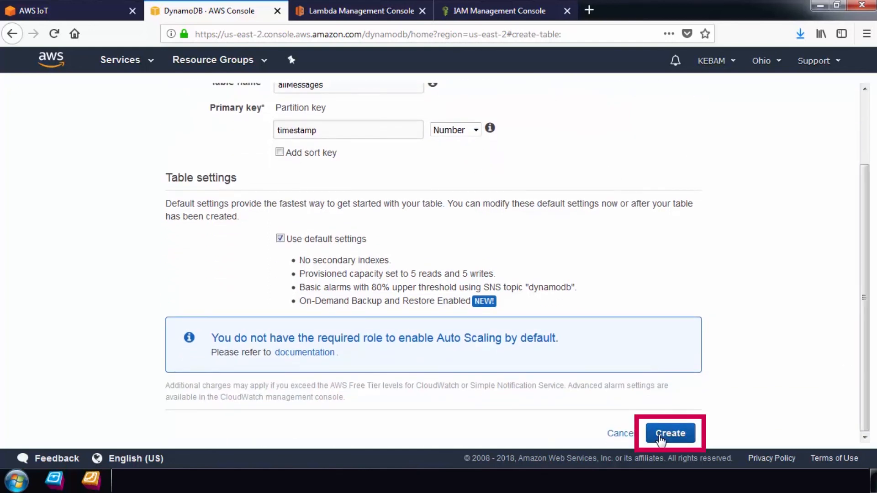
{"action": "left_click", "coordinate": [670, 433]}
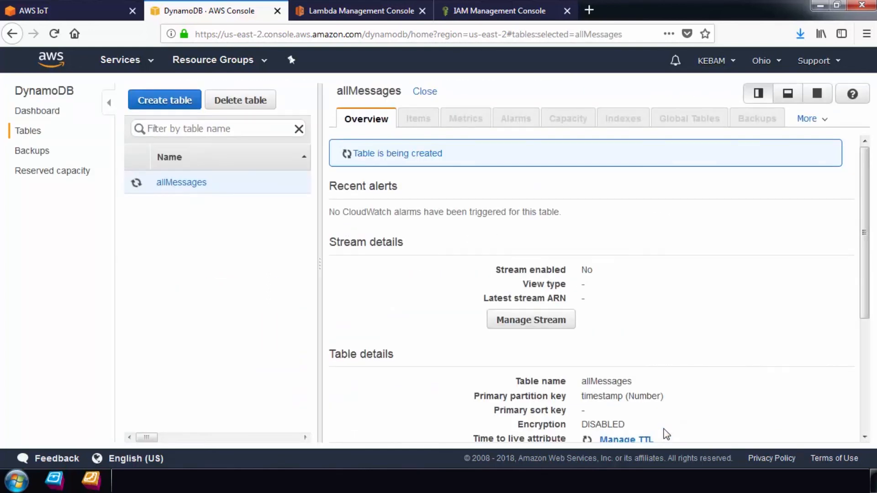